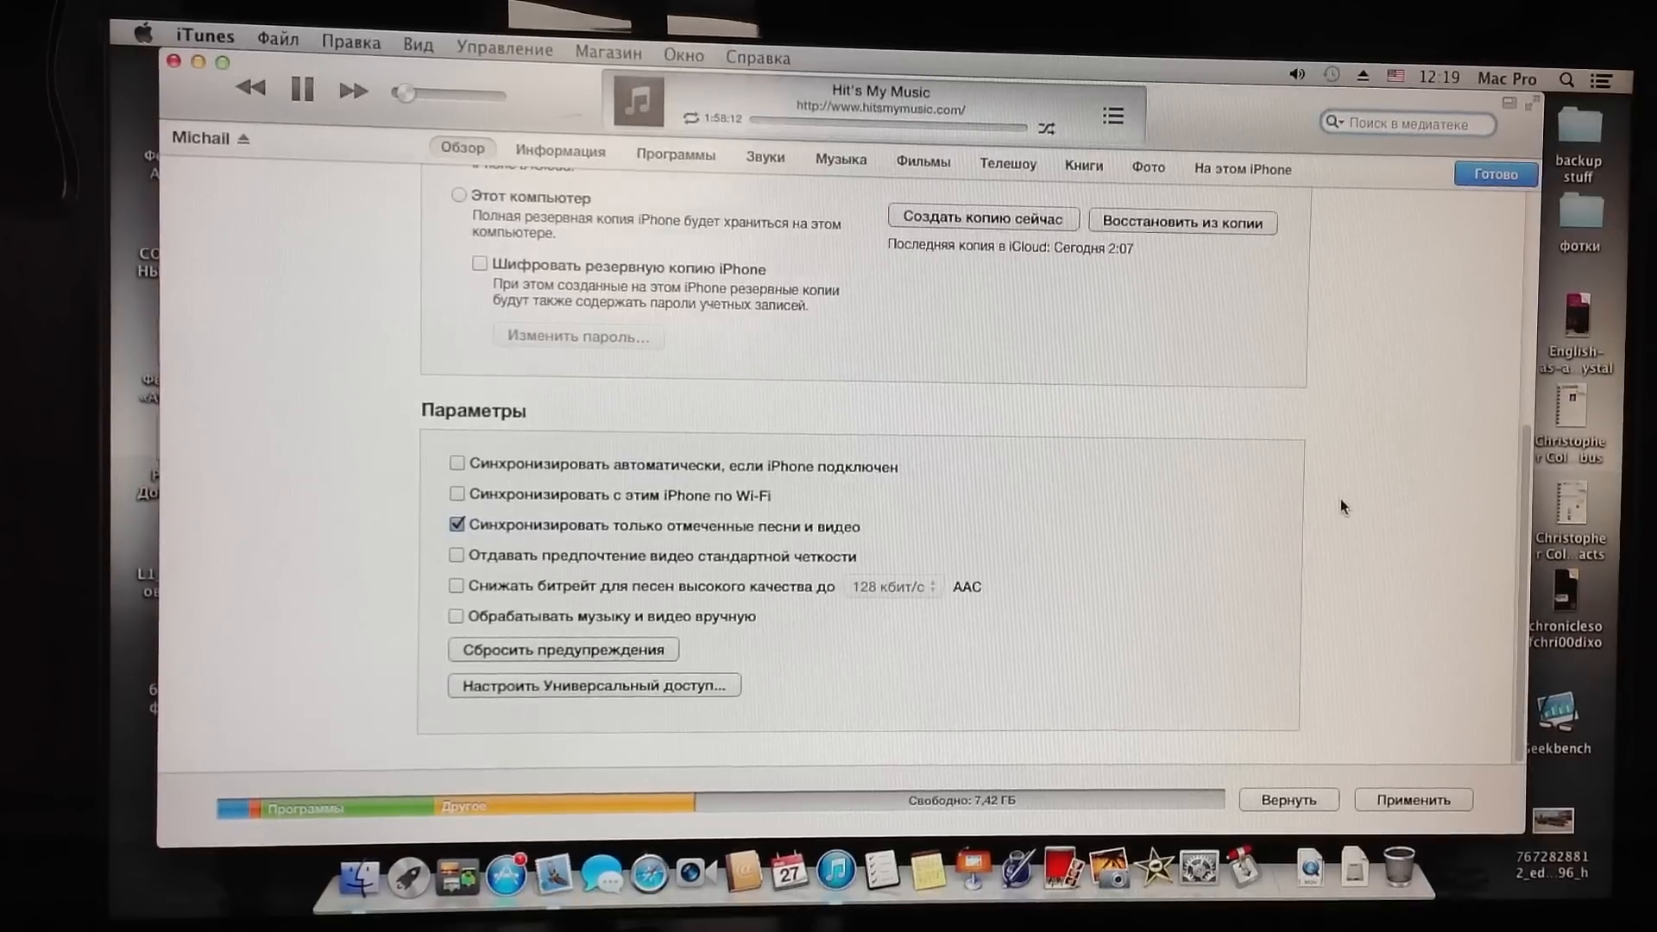
{"action": "mouse_move", "coordinate": [1212, 628]}
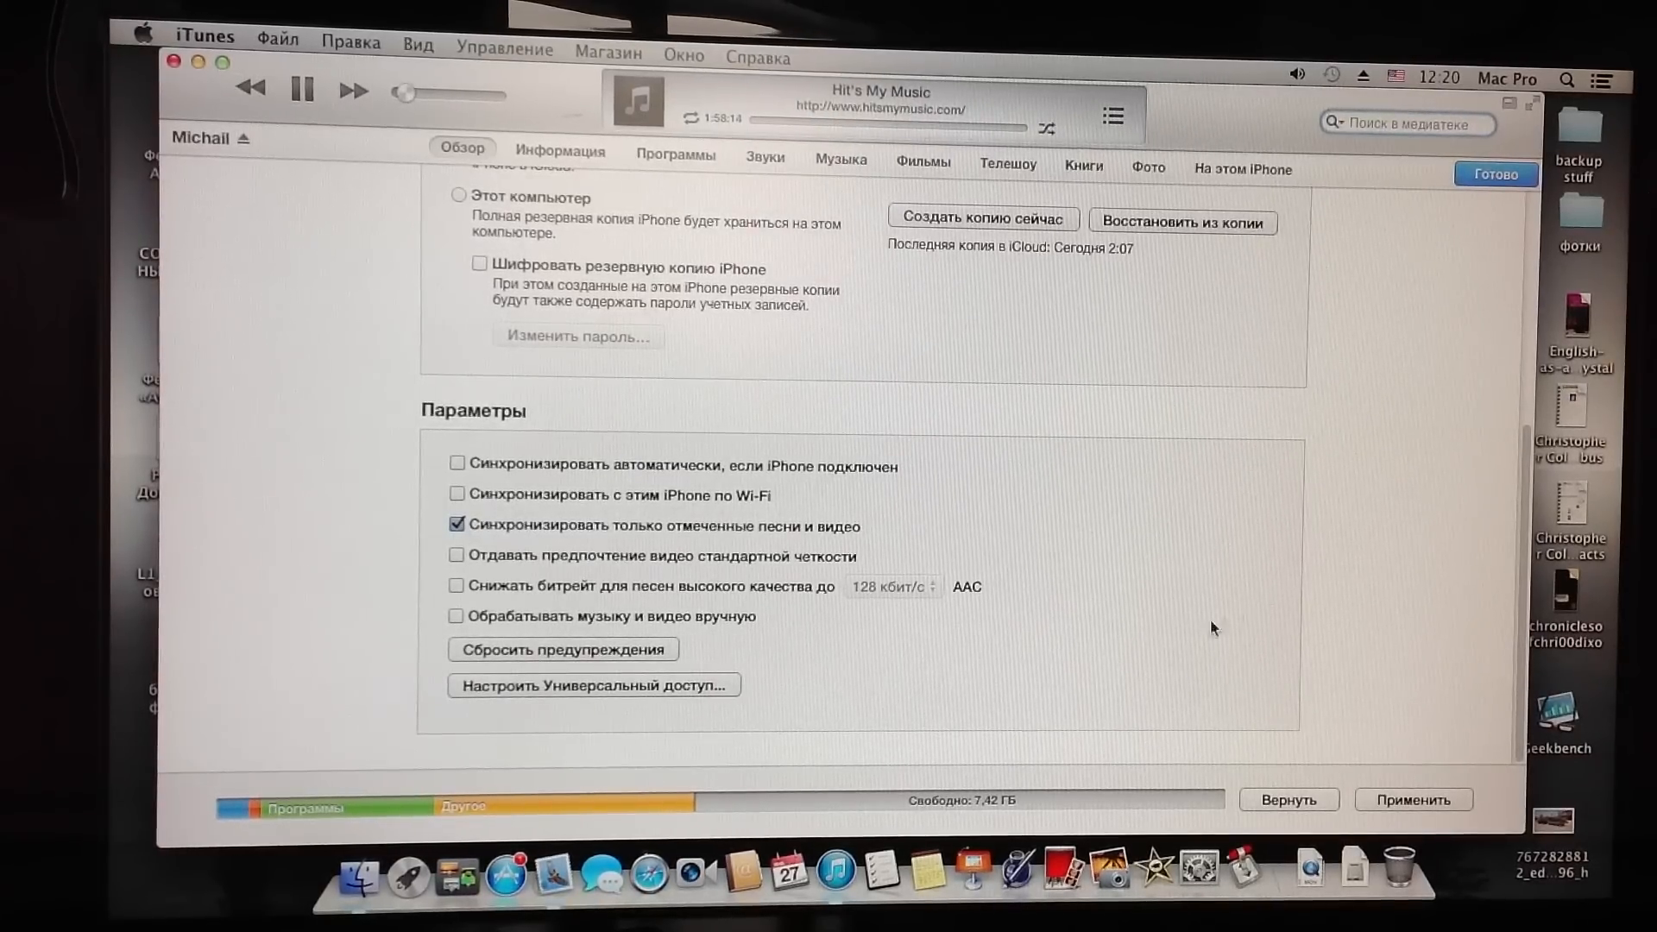
{"action": "mouse_move", "coordinate": [606, 809]}
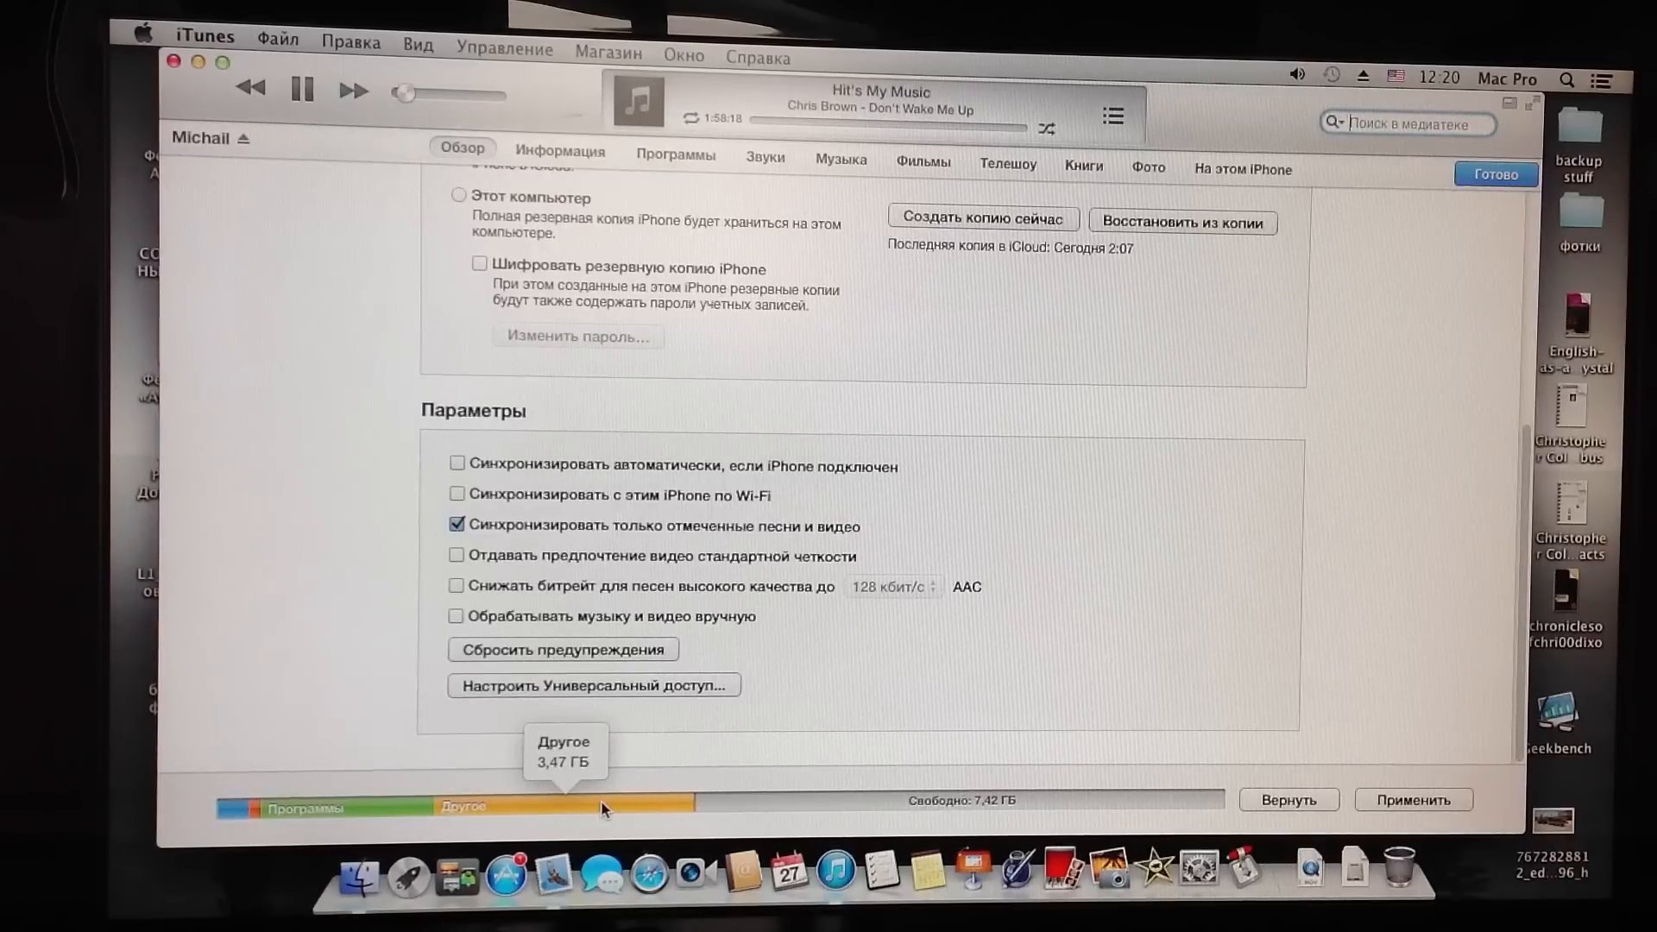
{"action": "mouse_move", "coordinate": [359, 799]}
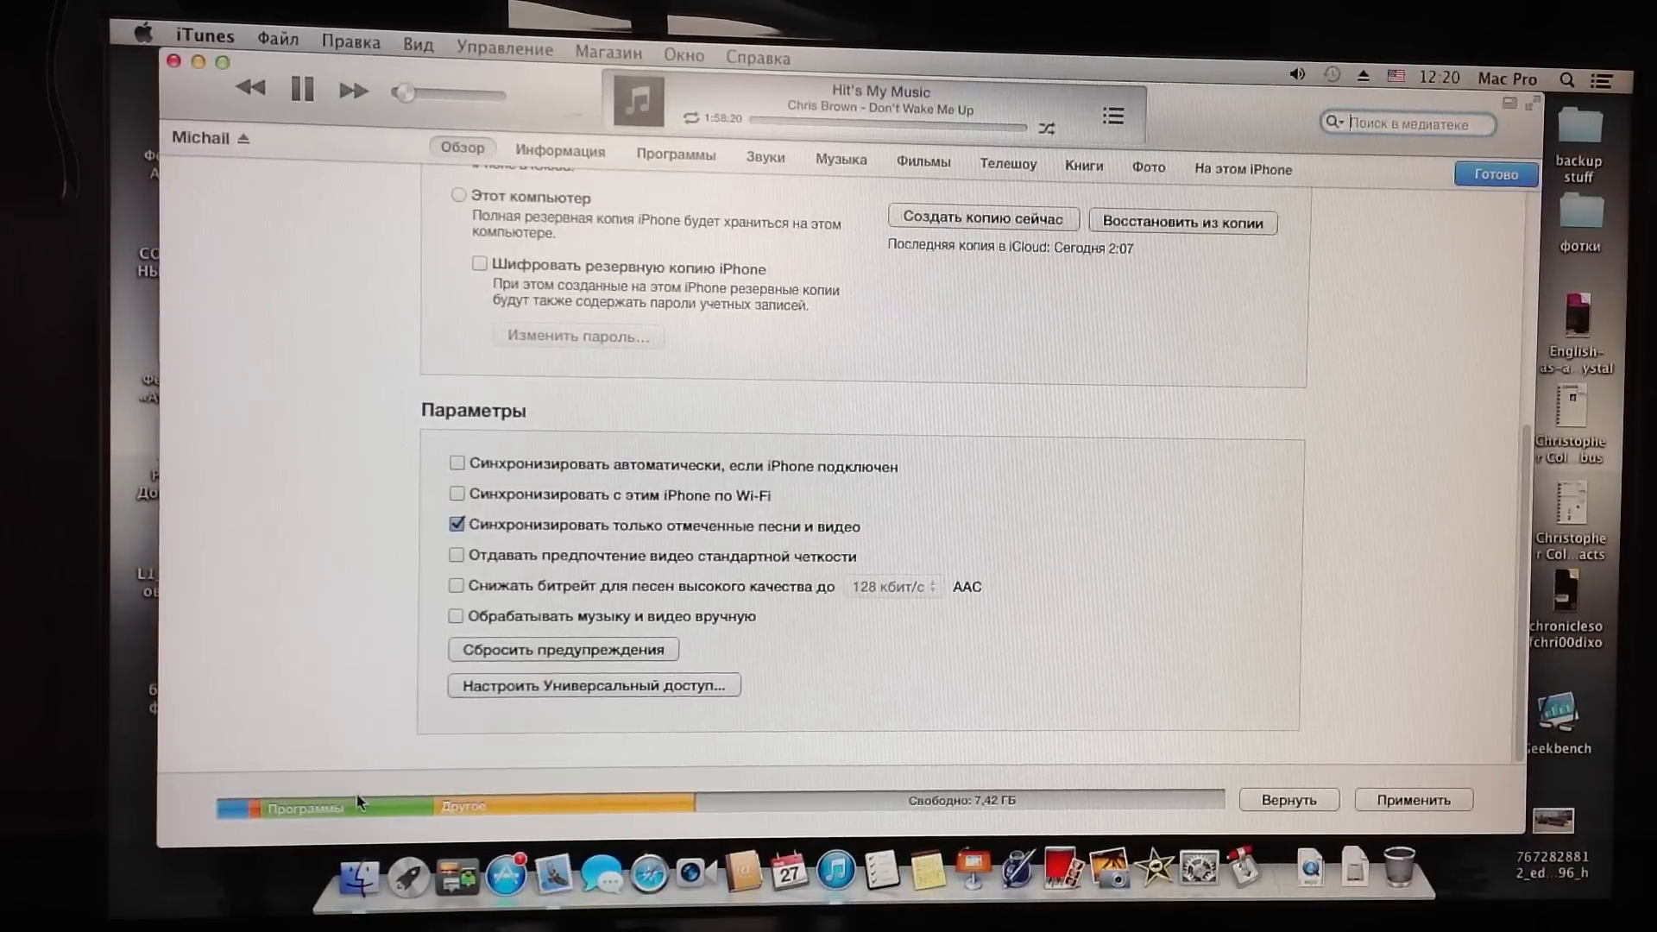
{"action": "mouse_move", "coordinate": [307, 806]}
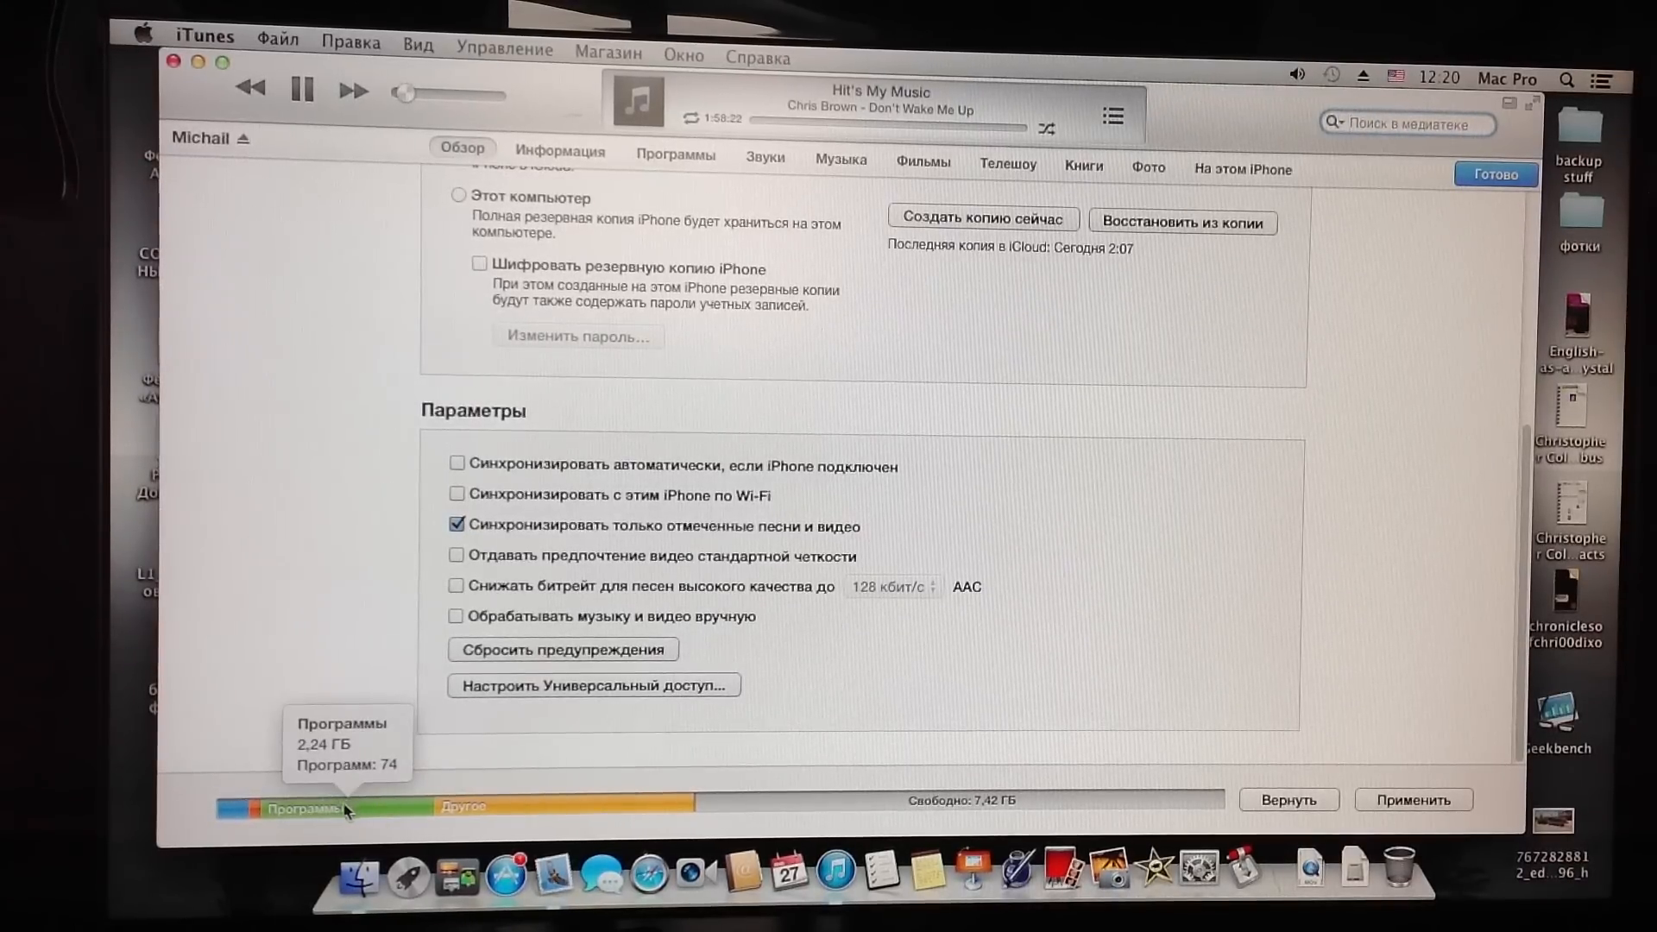
{"action": "mouse_move", "coordinate": [248, 812]}
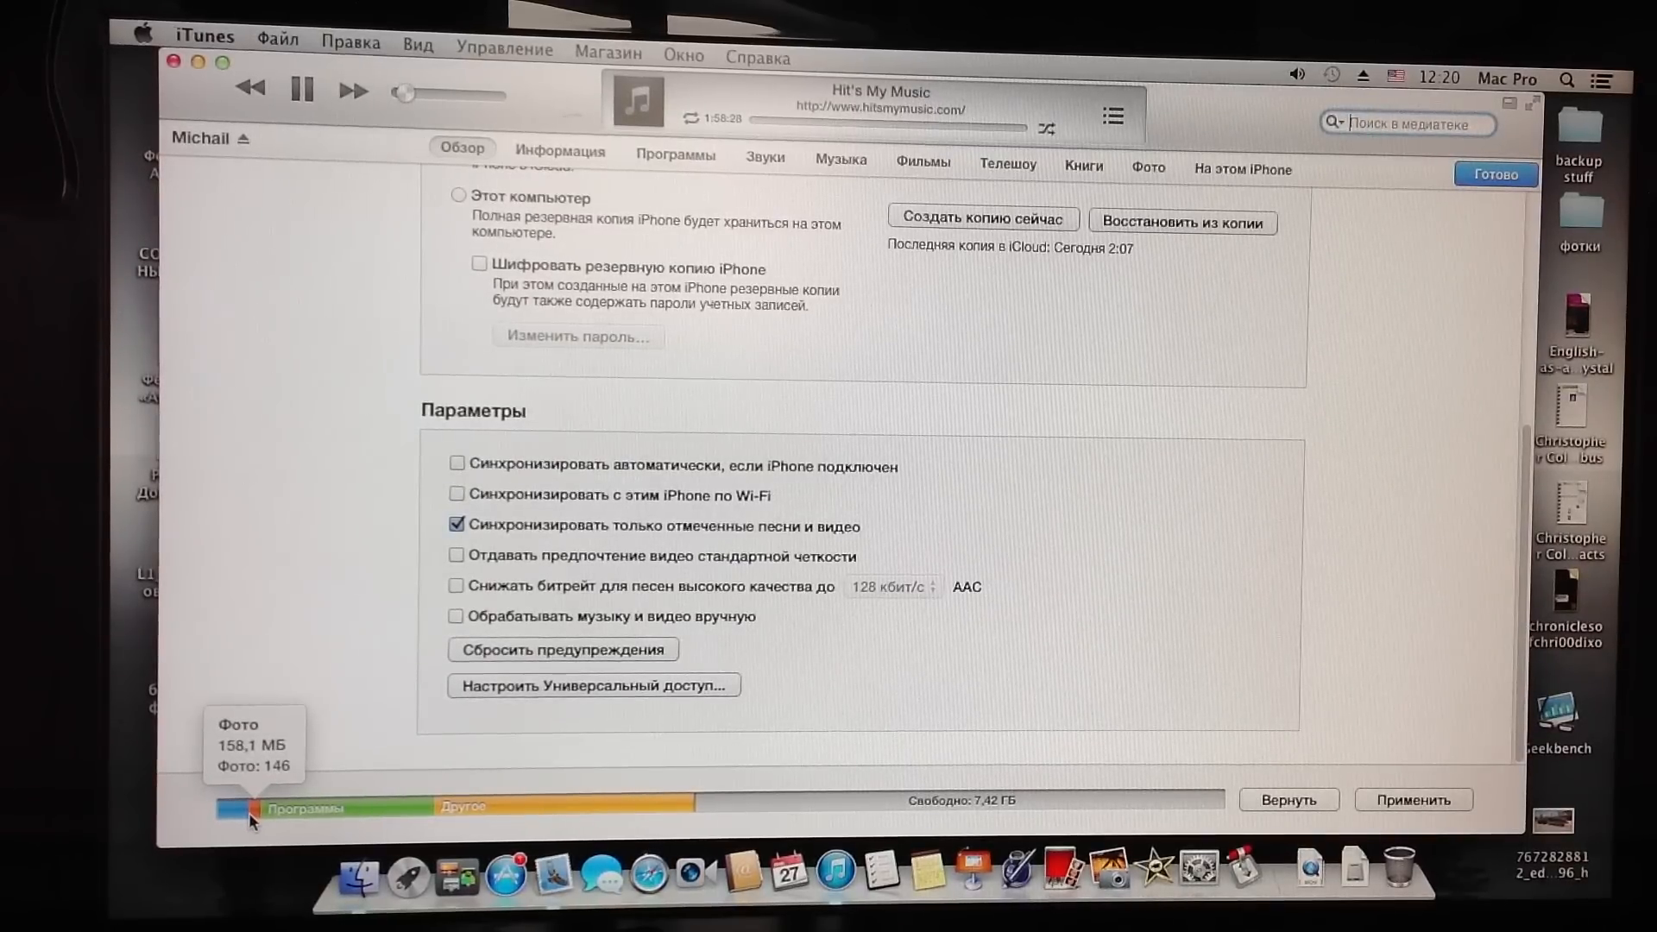
{"action": "mouse_move", "coordinate": [228, 808]}
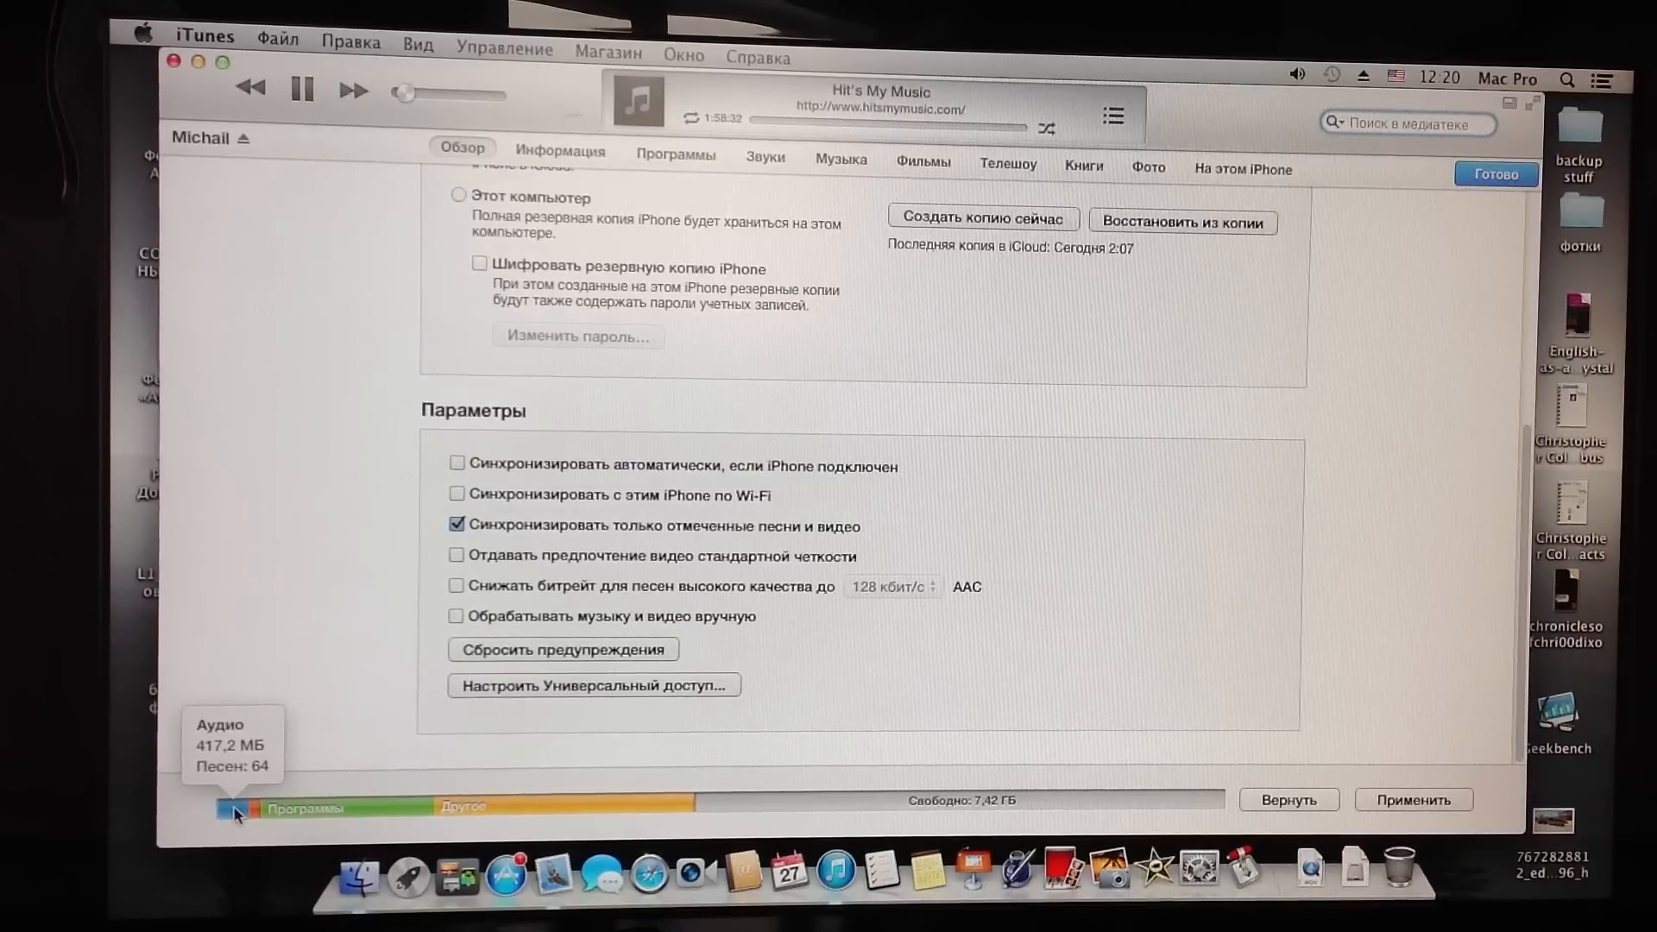
{"action": "mouse_move", "coordinate": [271, 637]}
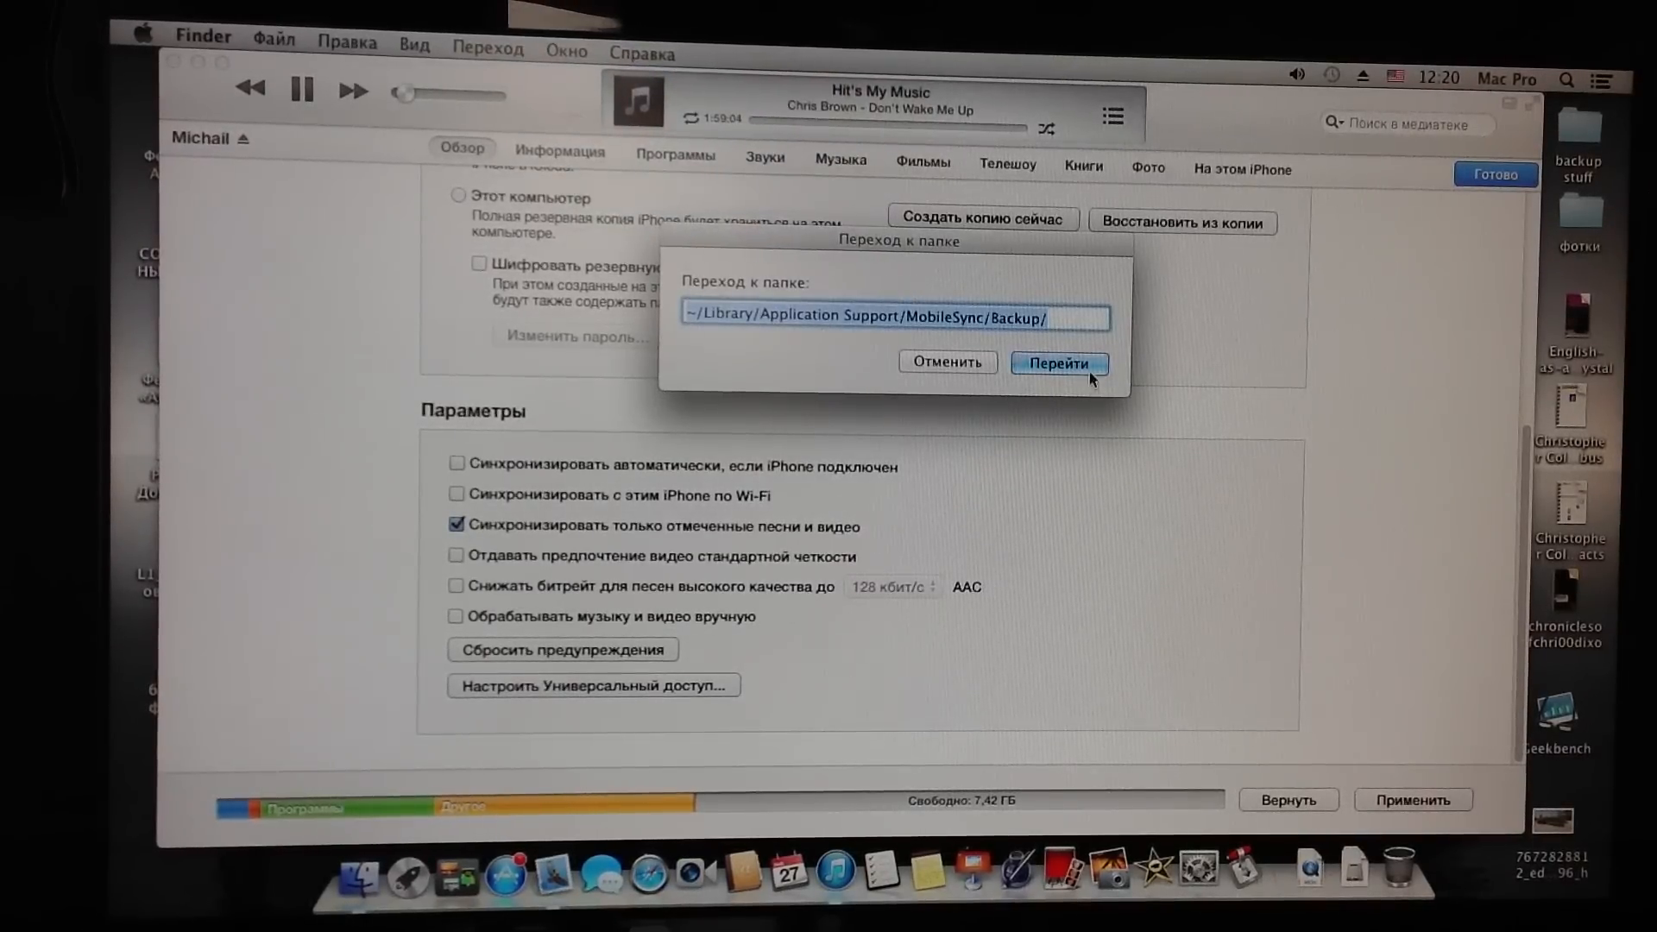
Open today's iPhone backup folder and list its files by size, largest first
{"action": "left_click", "coordinate": [1058, 364]}
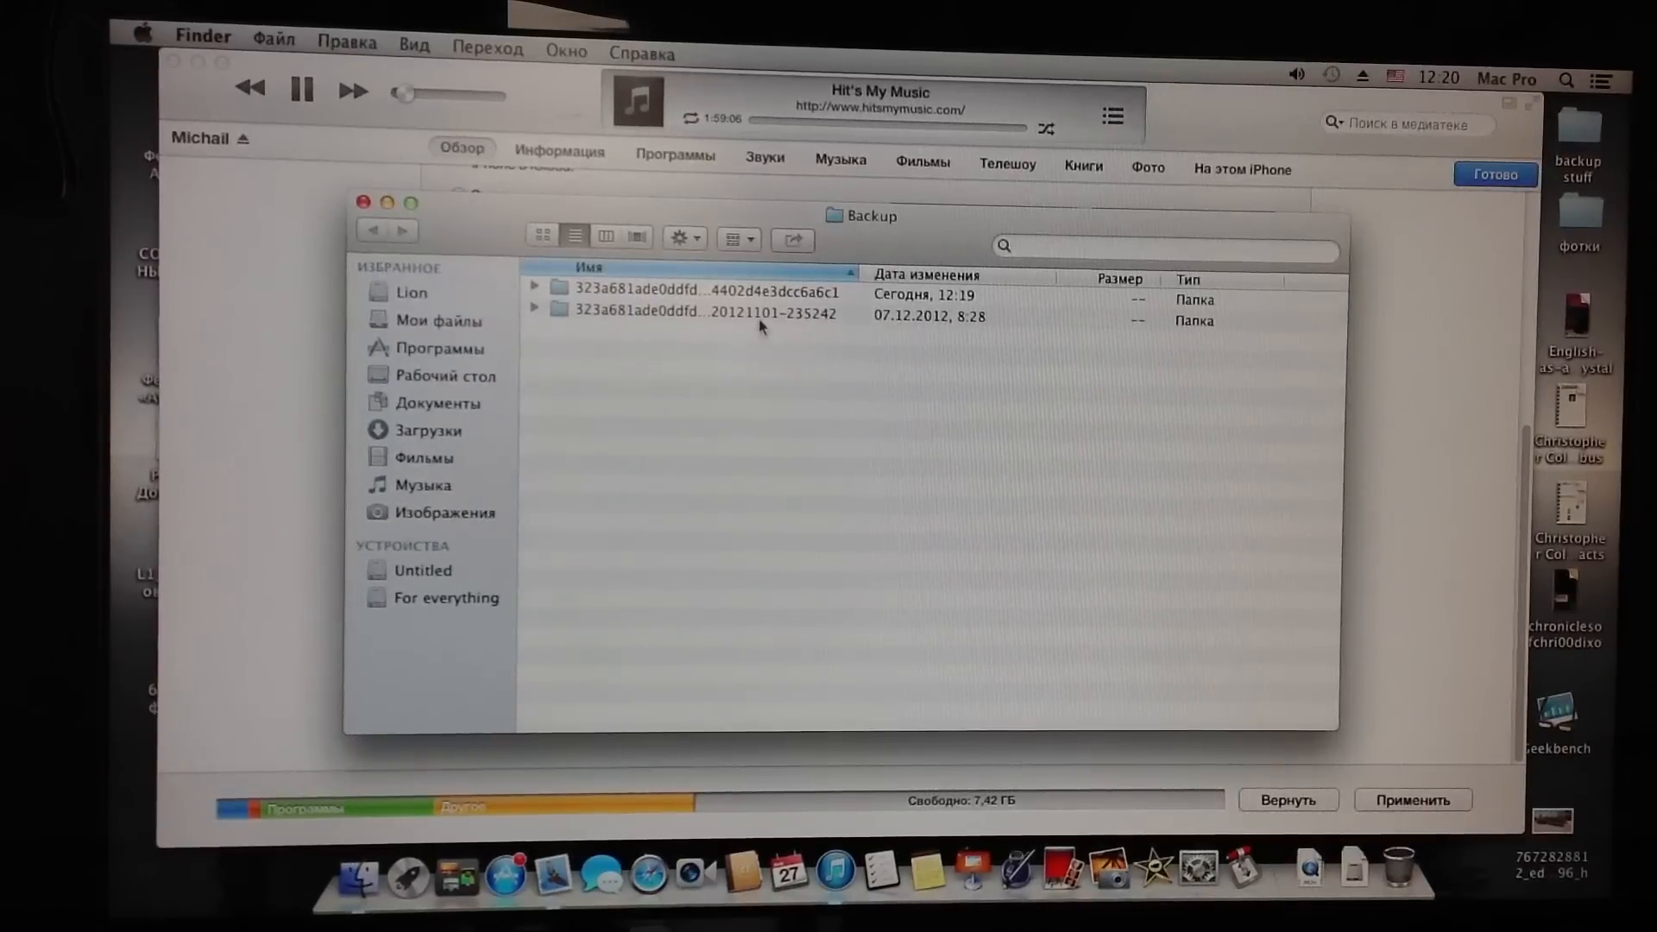
{"action": "left_click", "coordinate": [707, 300]}
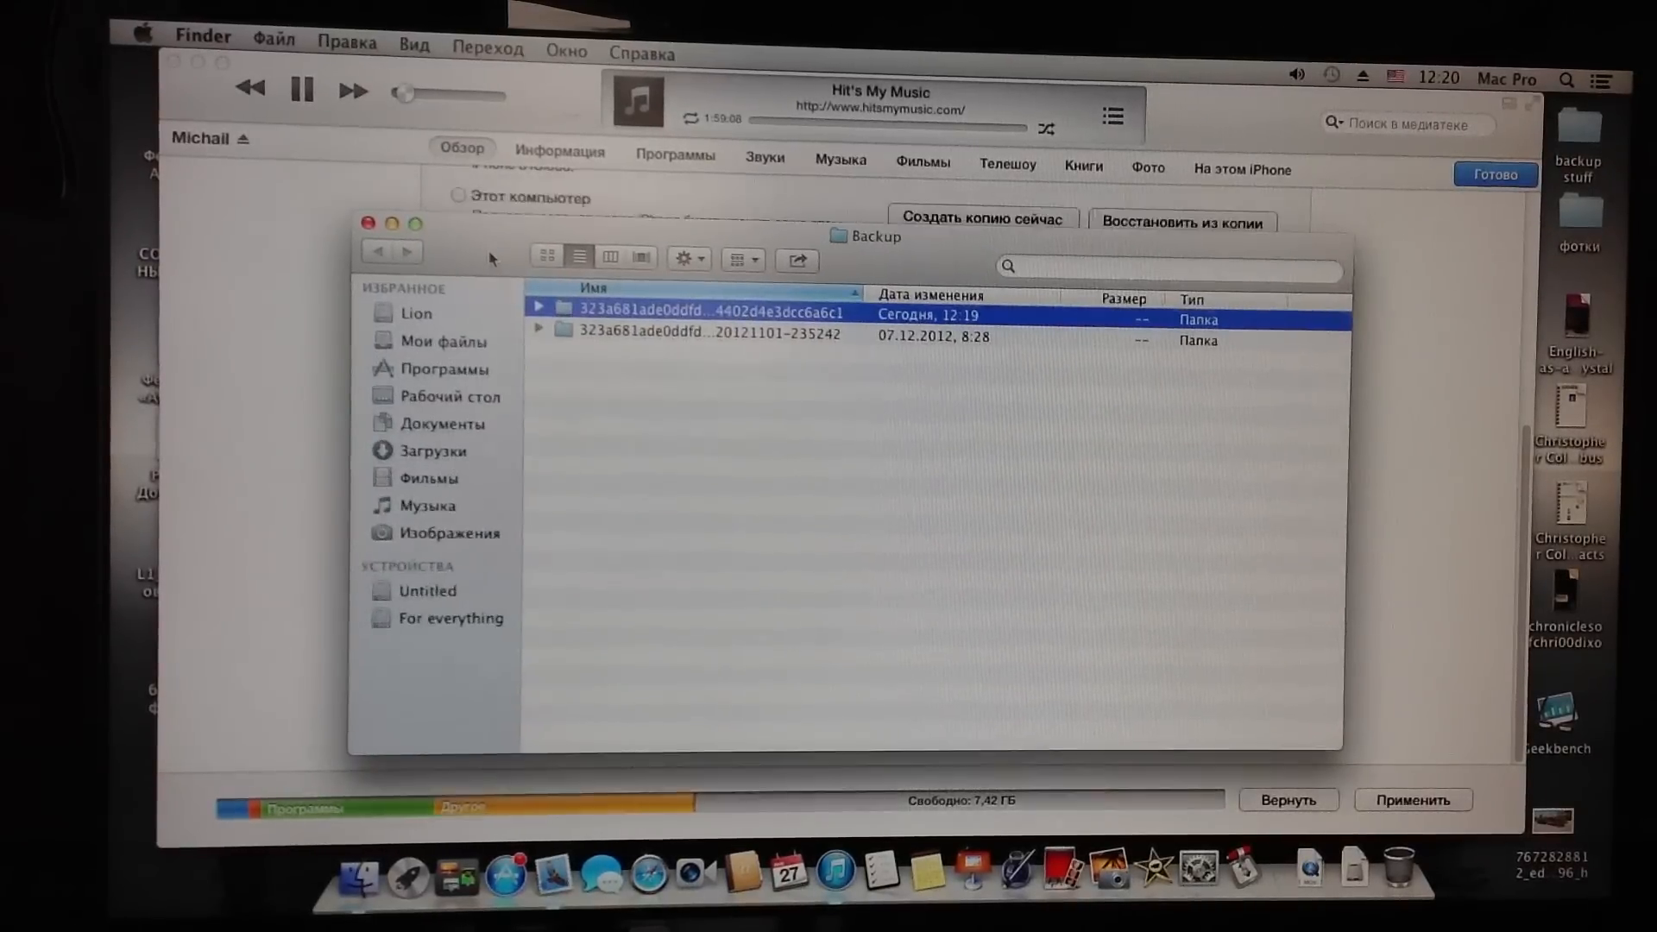
{"action": "double_click", "coordinate": [708, 312]}
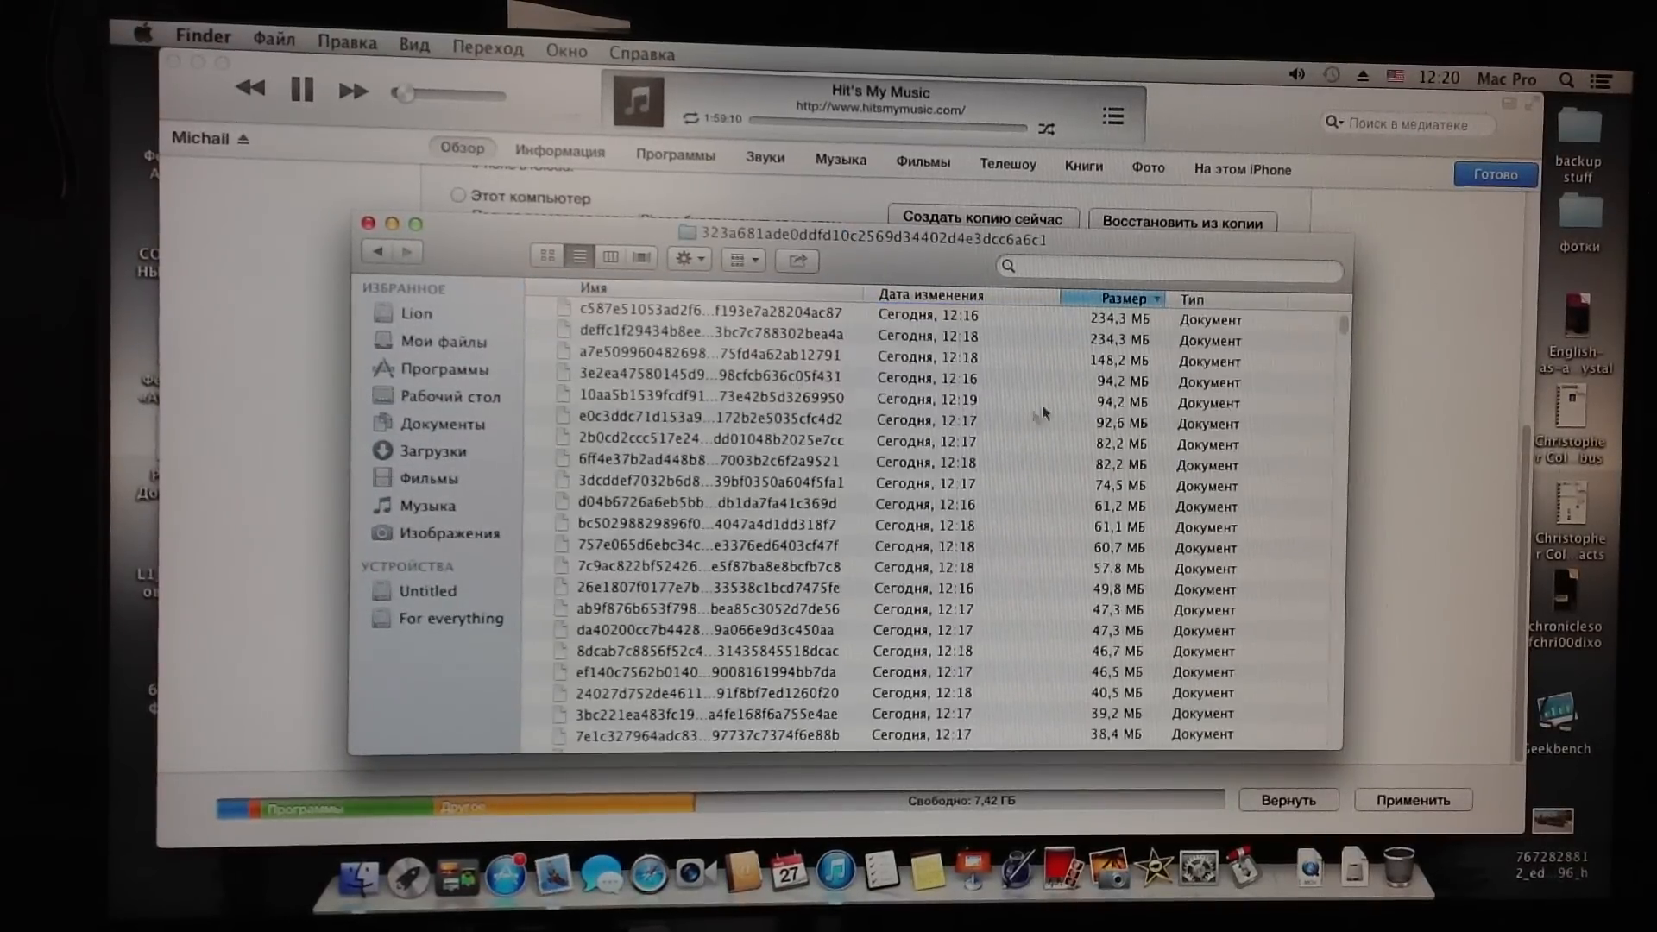
{"action": "left_click", "coordinate": [740, 317]}
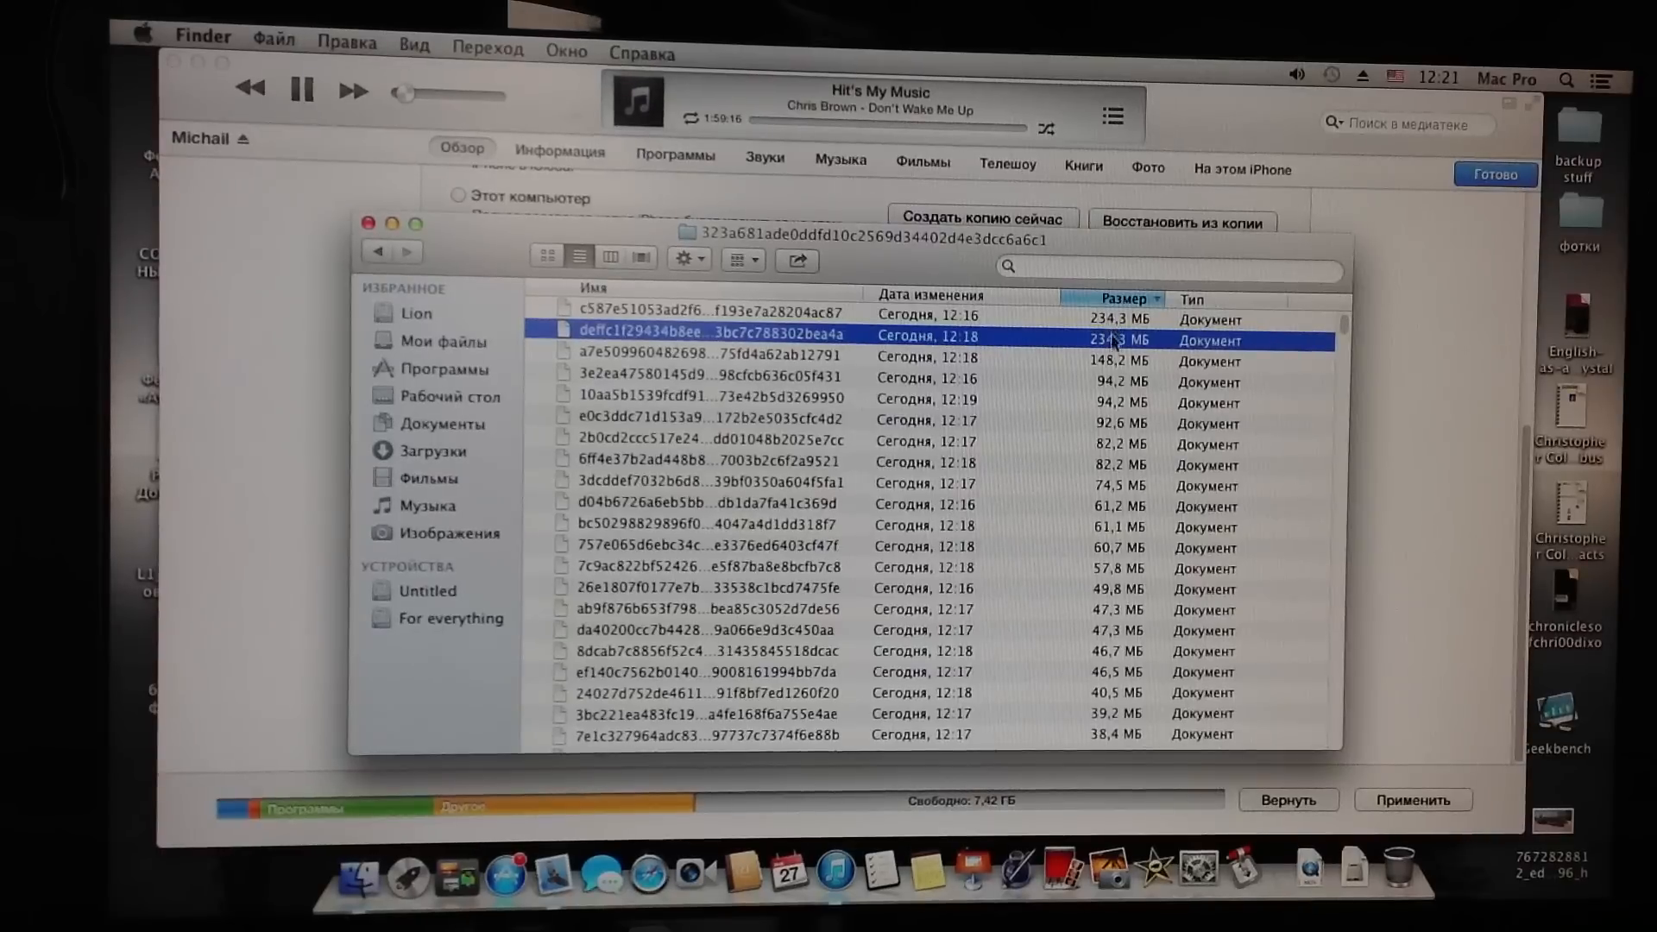
Rename the top 234,3 MB backup file to end in .mp4 and confirm Add
{"action": "left_click", "coordinate": [708, 320]}
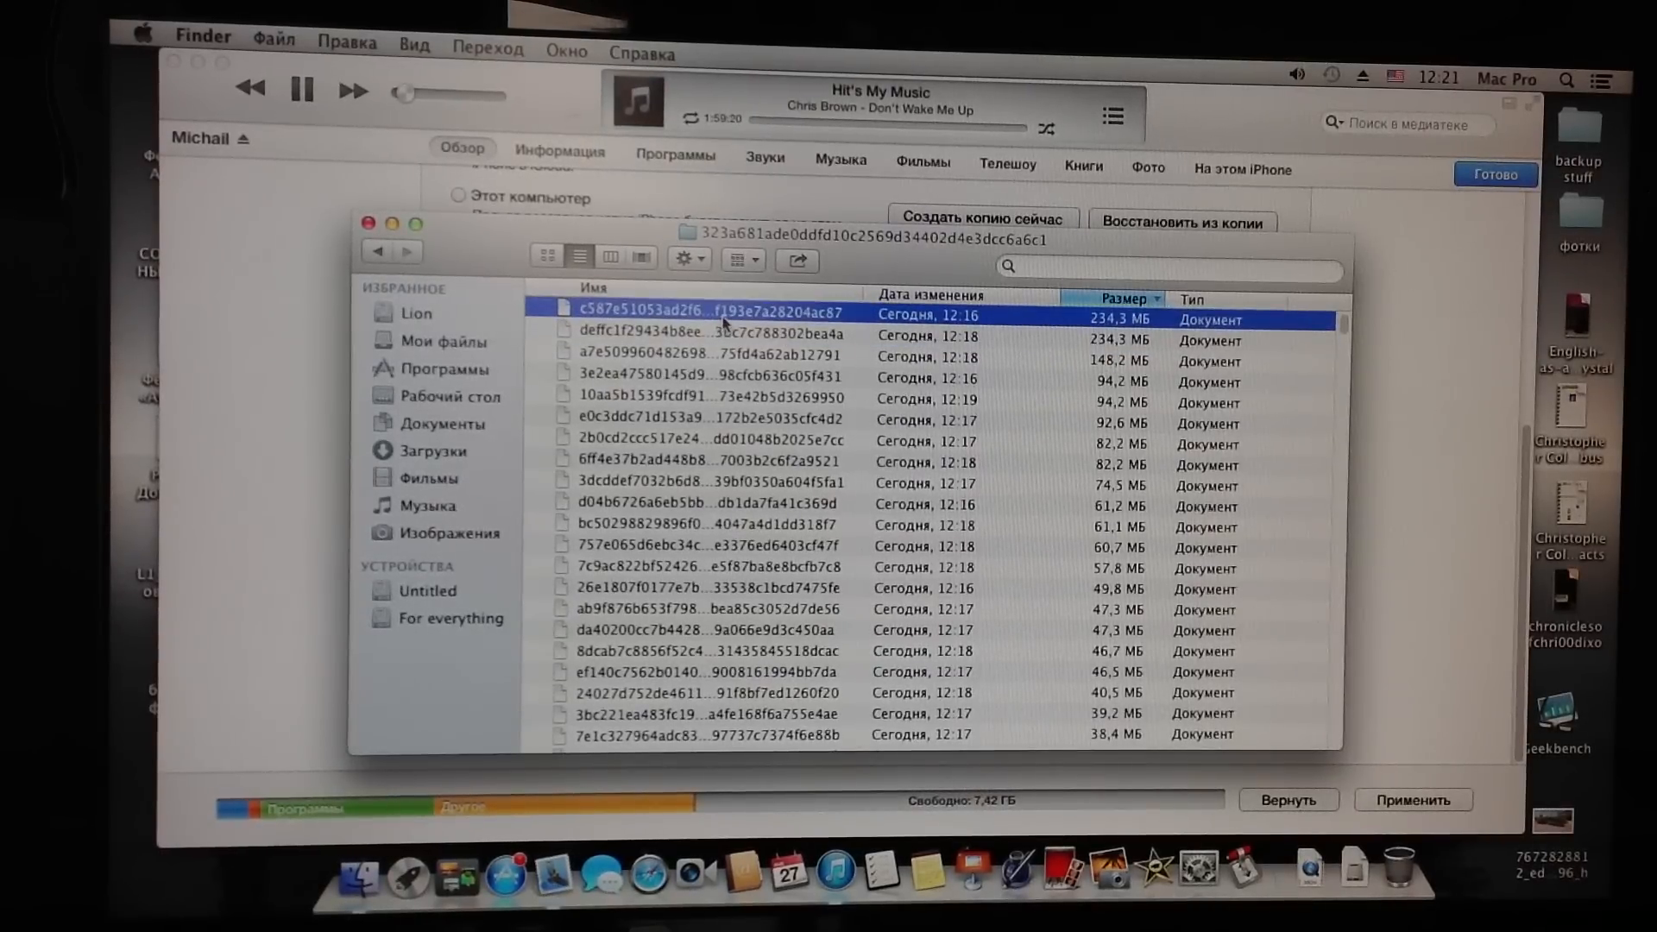
{"action": "double_click", "coordinate": [697, 318]}
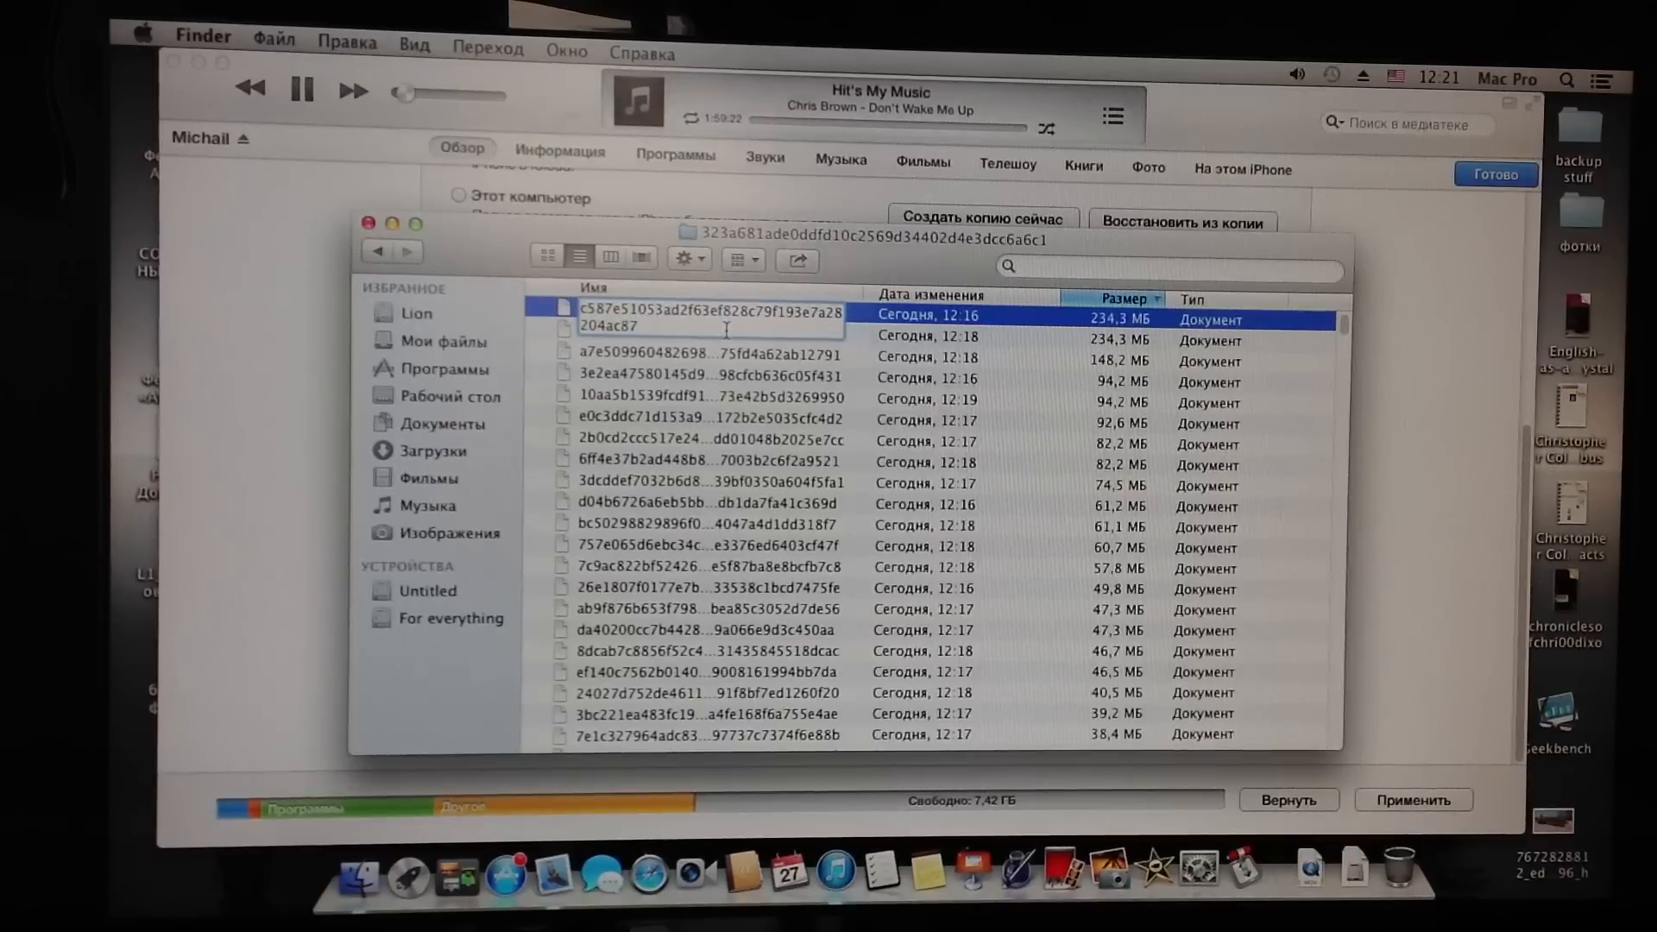
{"action": "type", "text": ".m"}
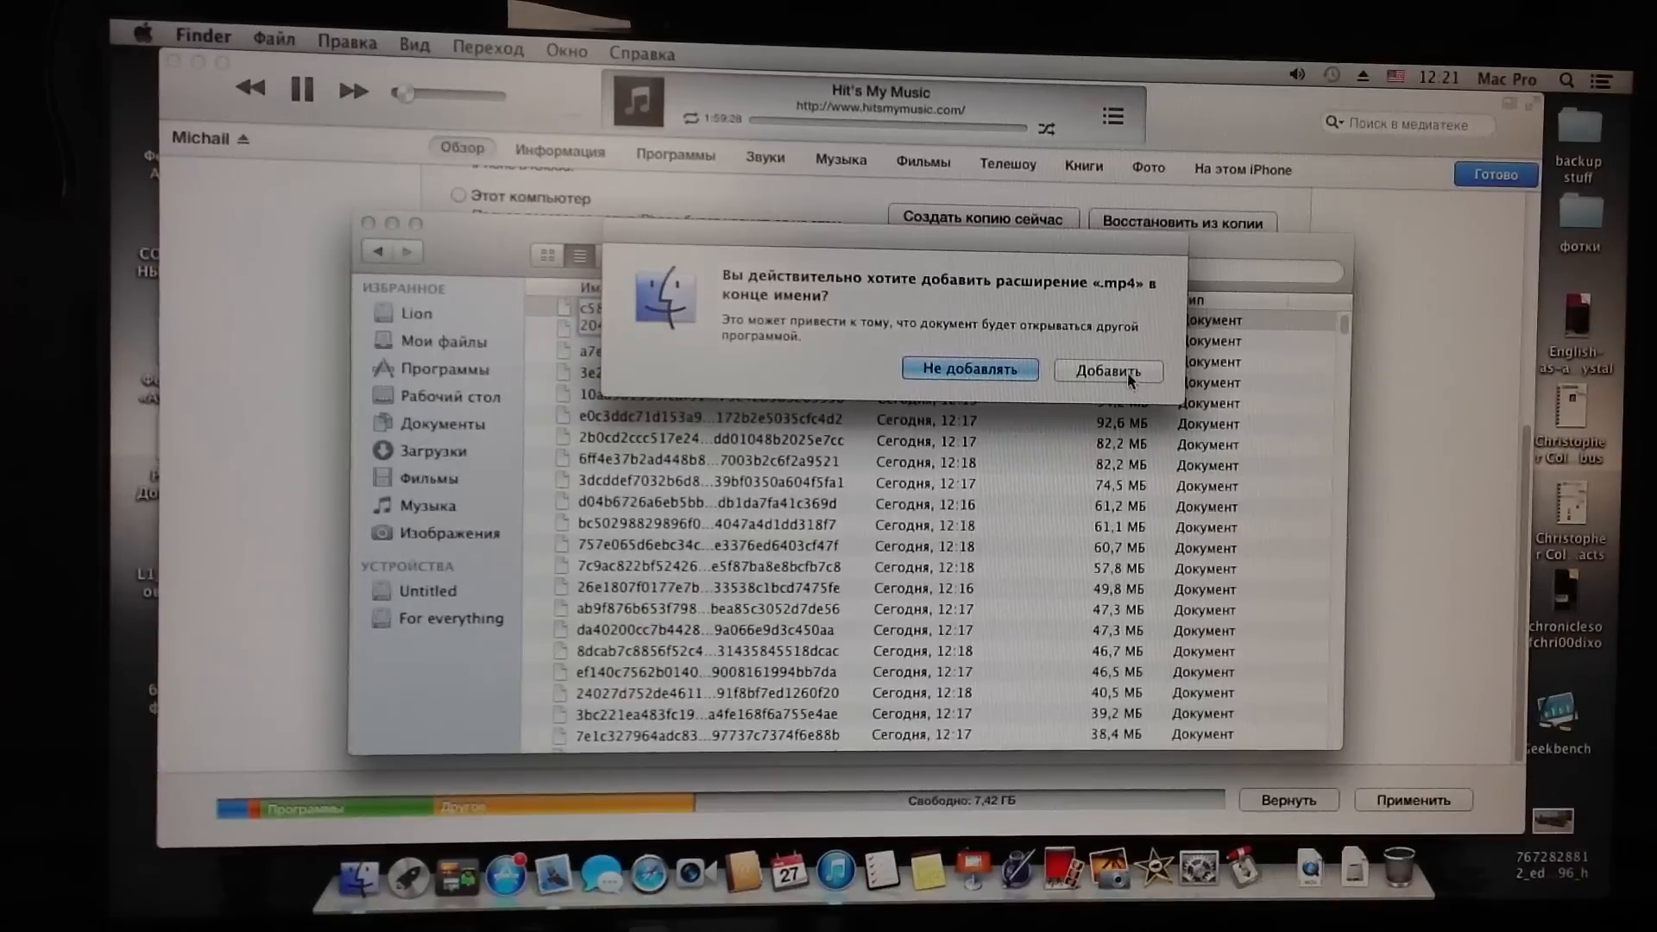
{"action": "left_click", "coordinate": [1108, 371]}
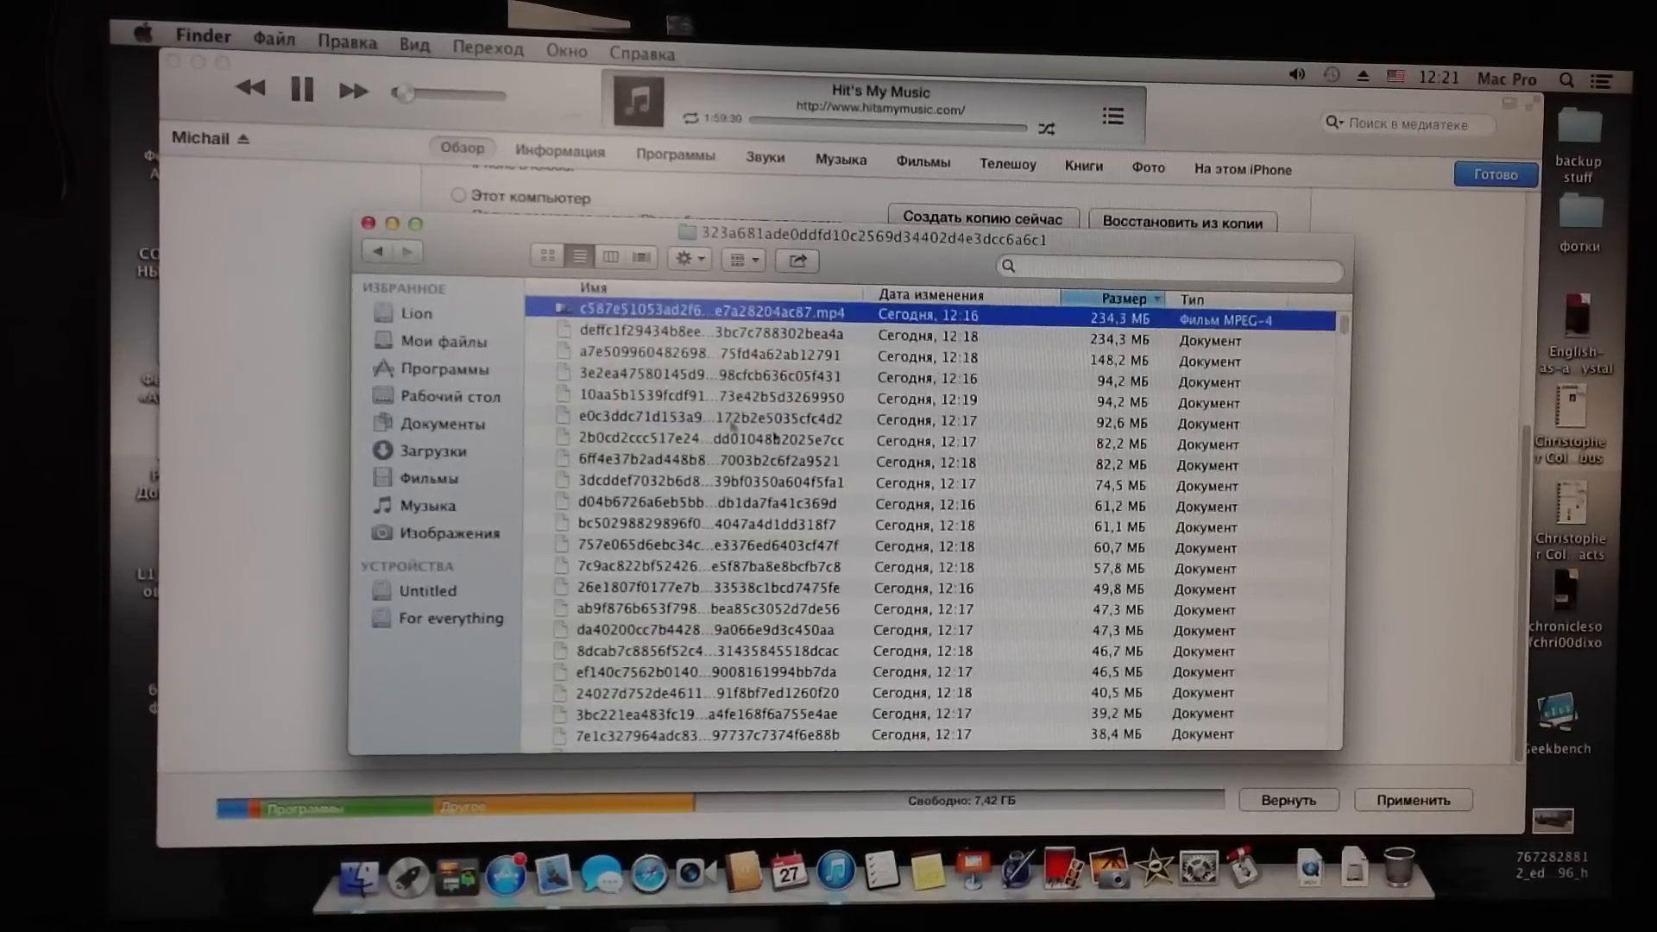
{"action": "mouse_move", "coordinate": [903, 339]}
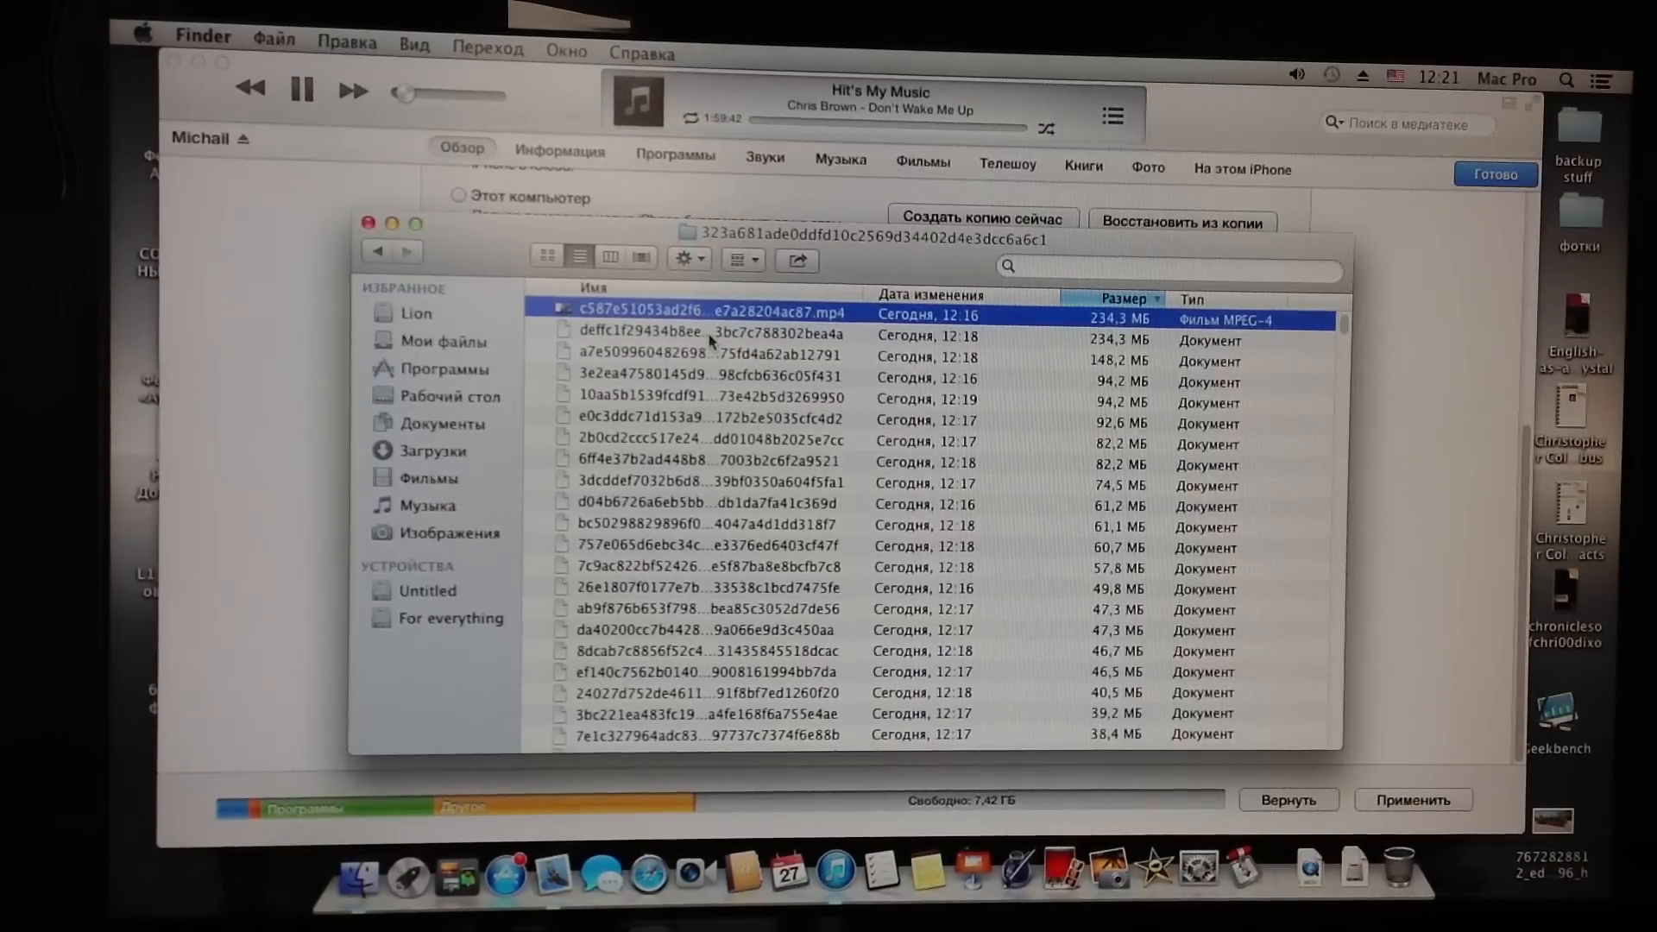
Rename the second 234,3 MB backup file to end in .mp4 and confirm Add
{"action": "left_click", "coordinate": [707, 338]}
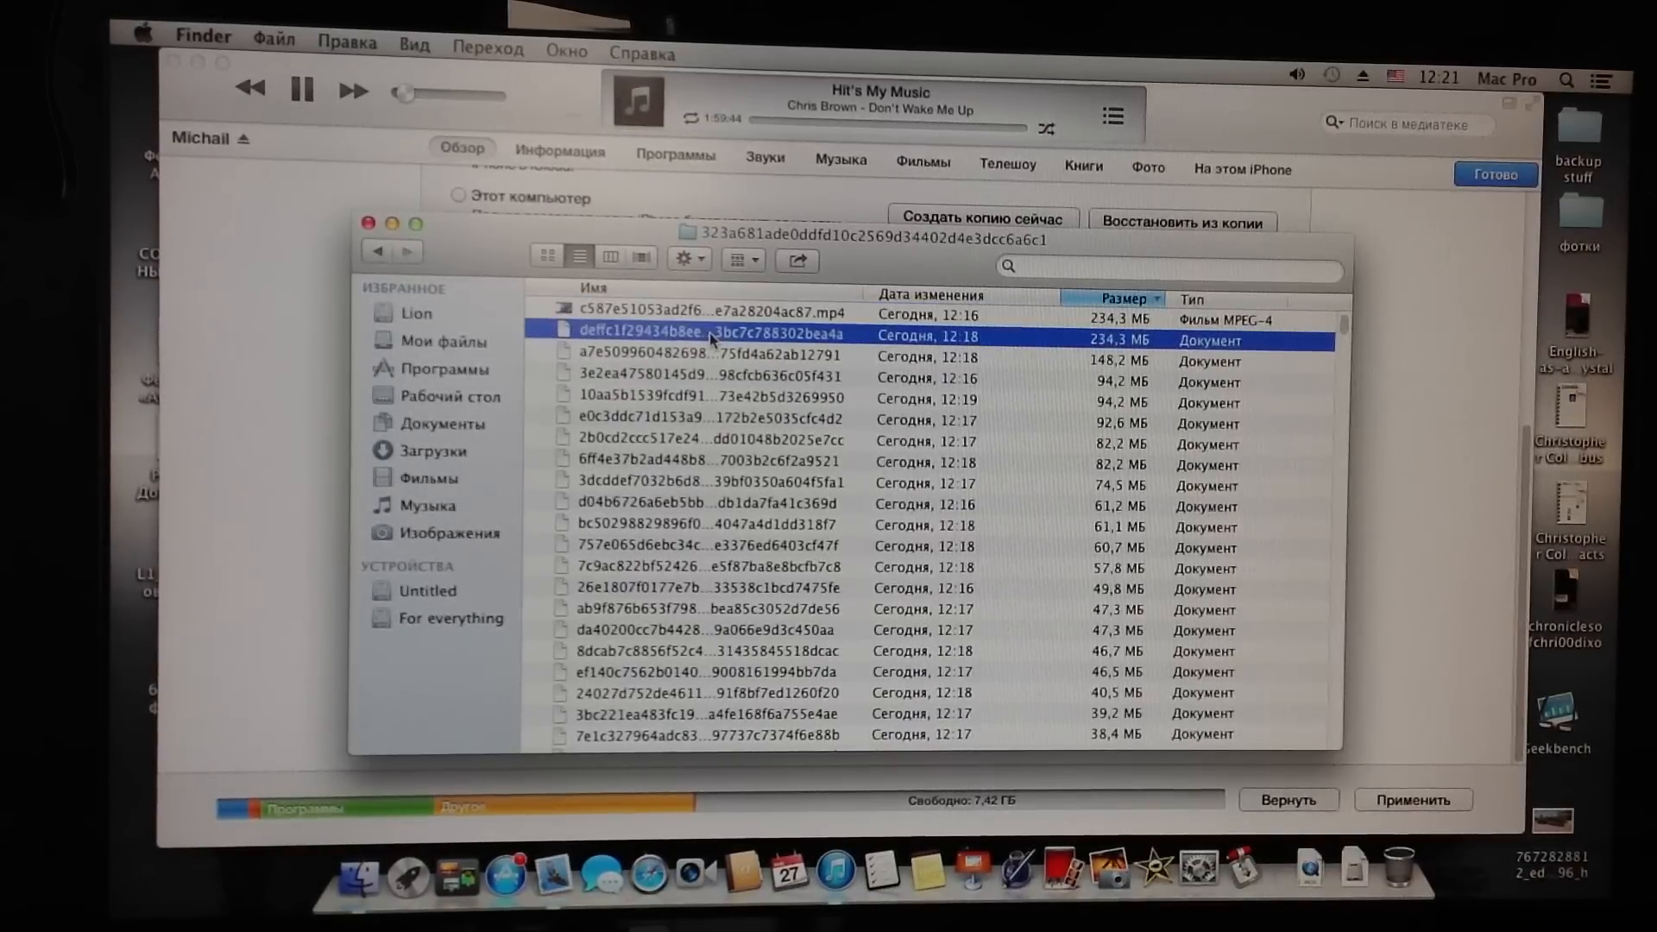
{"action": "double_click", "coordinate": [697, 334]}
{"action": "type", "text": ".mp"}
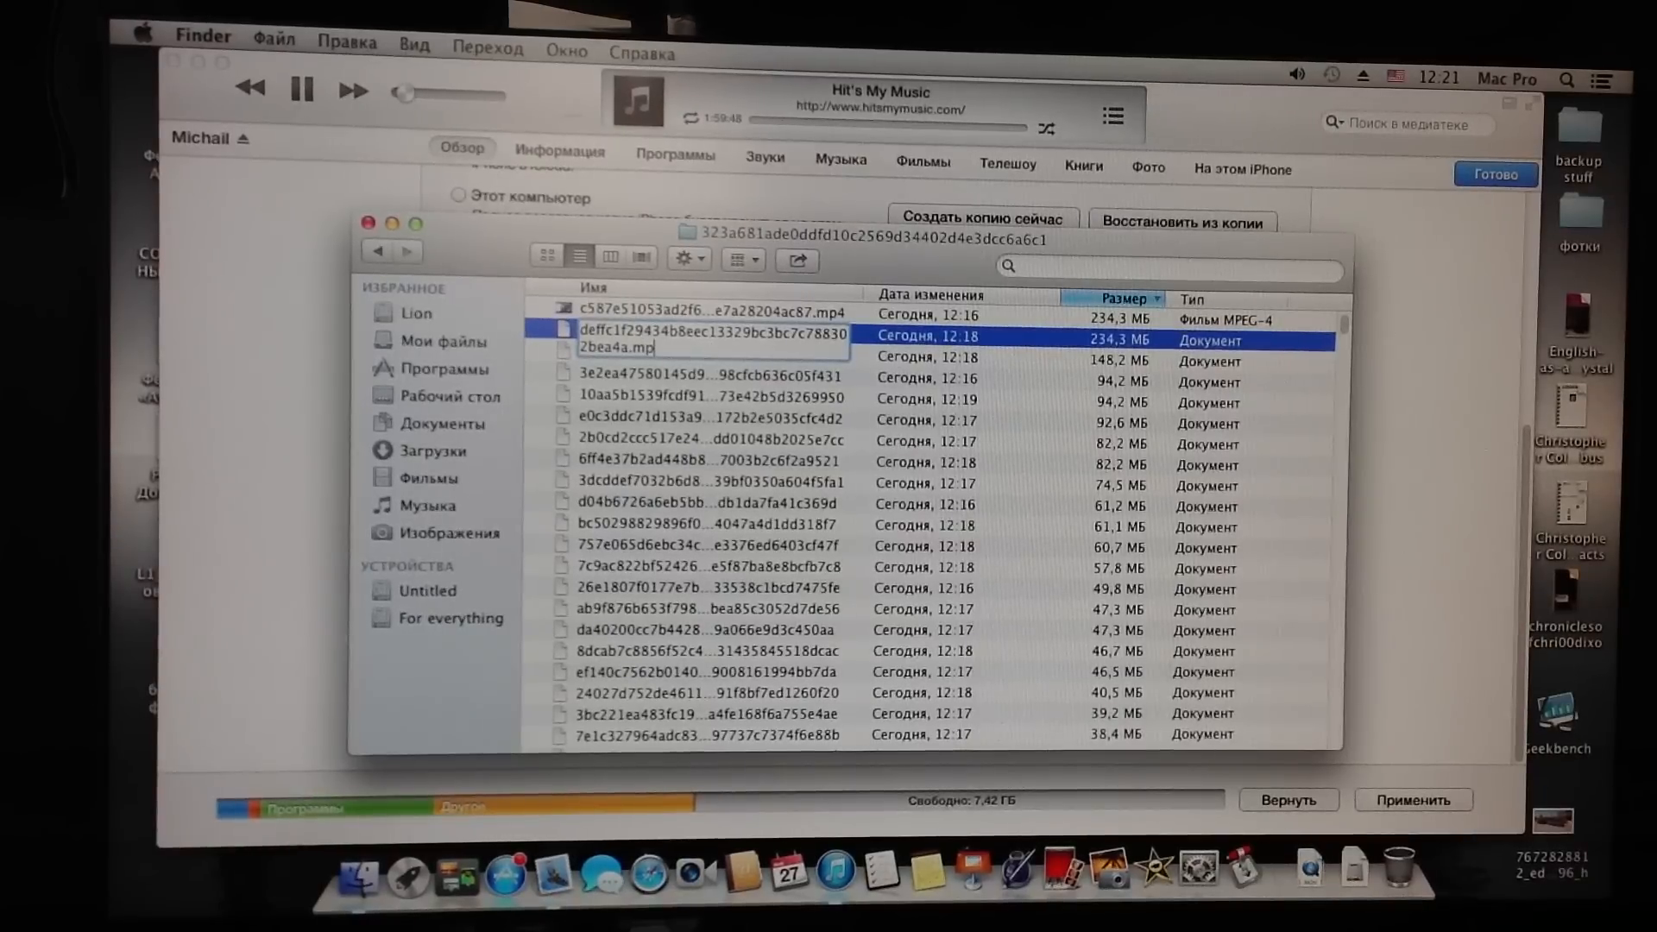
{"action": "key", "text": "Return"}
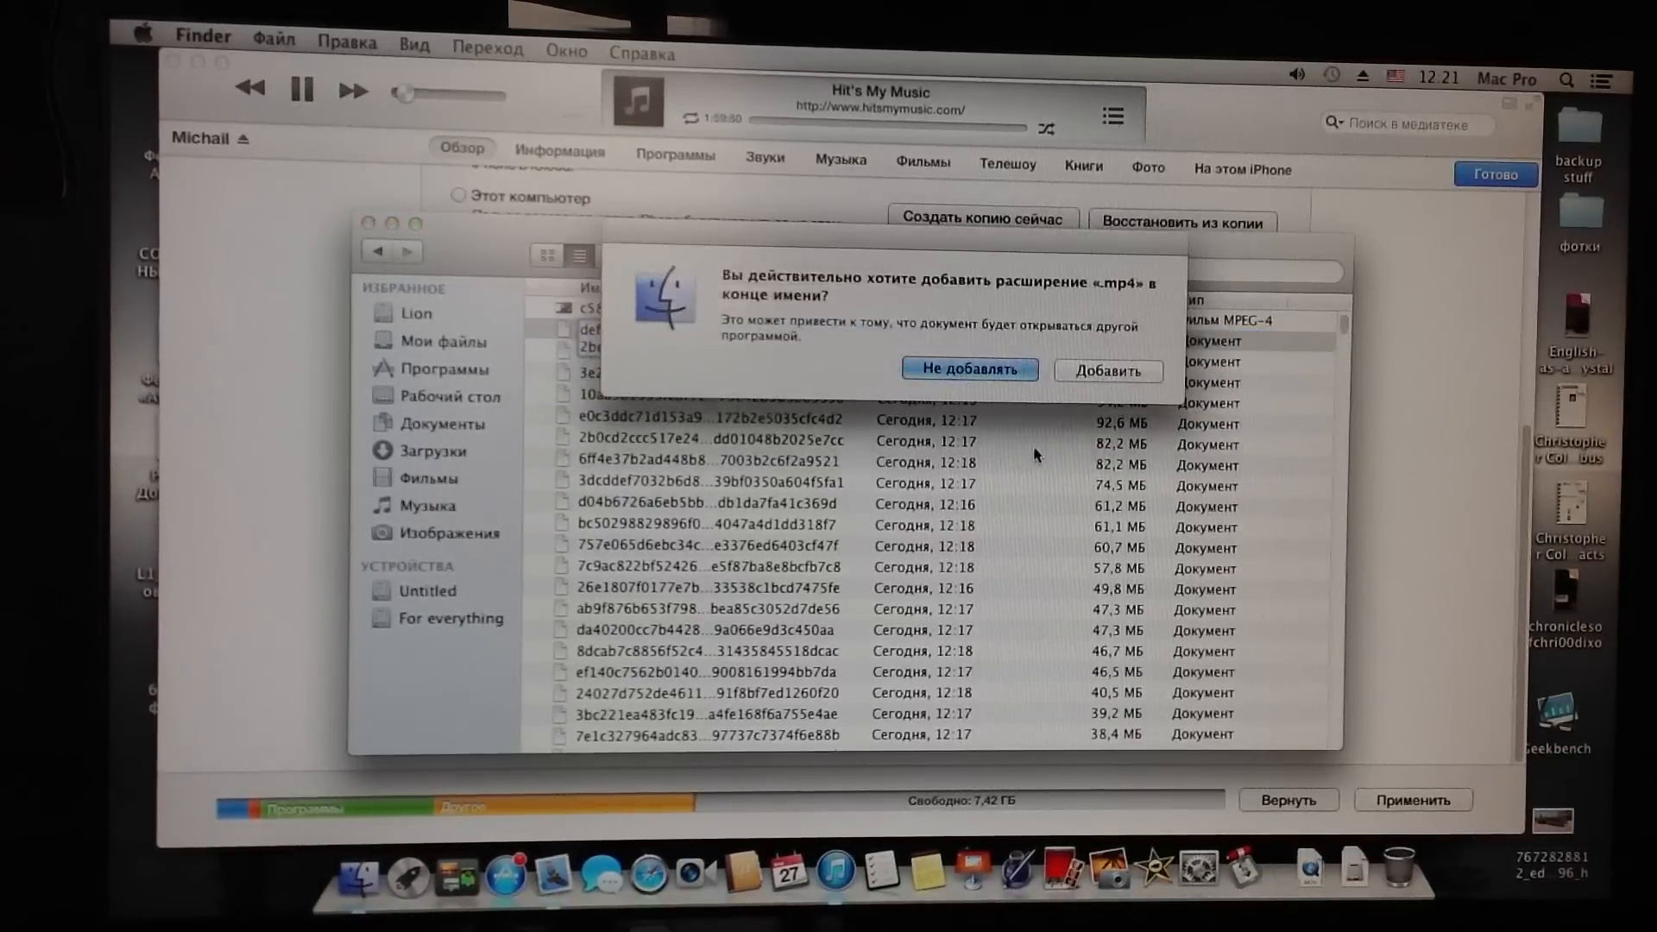
{"action": "left_click", "coordinate": [1106, 372]}
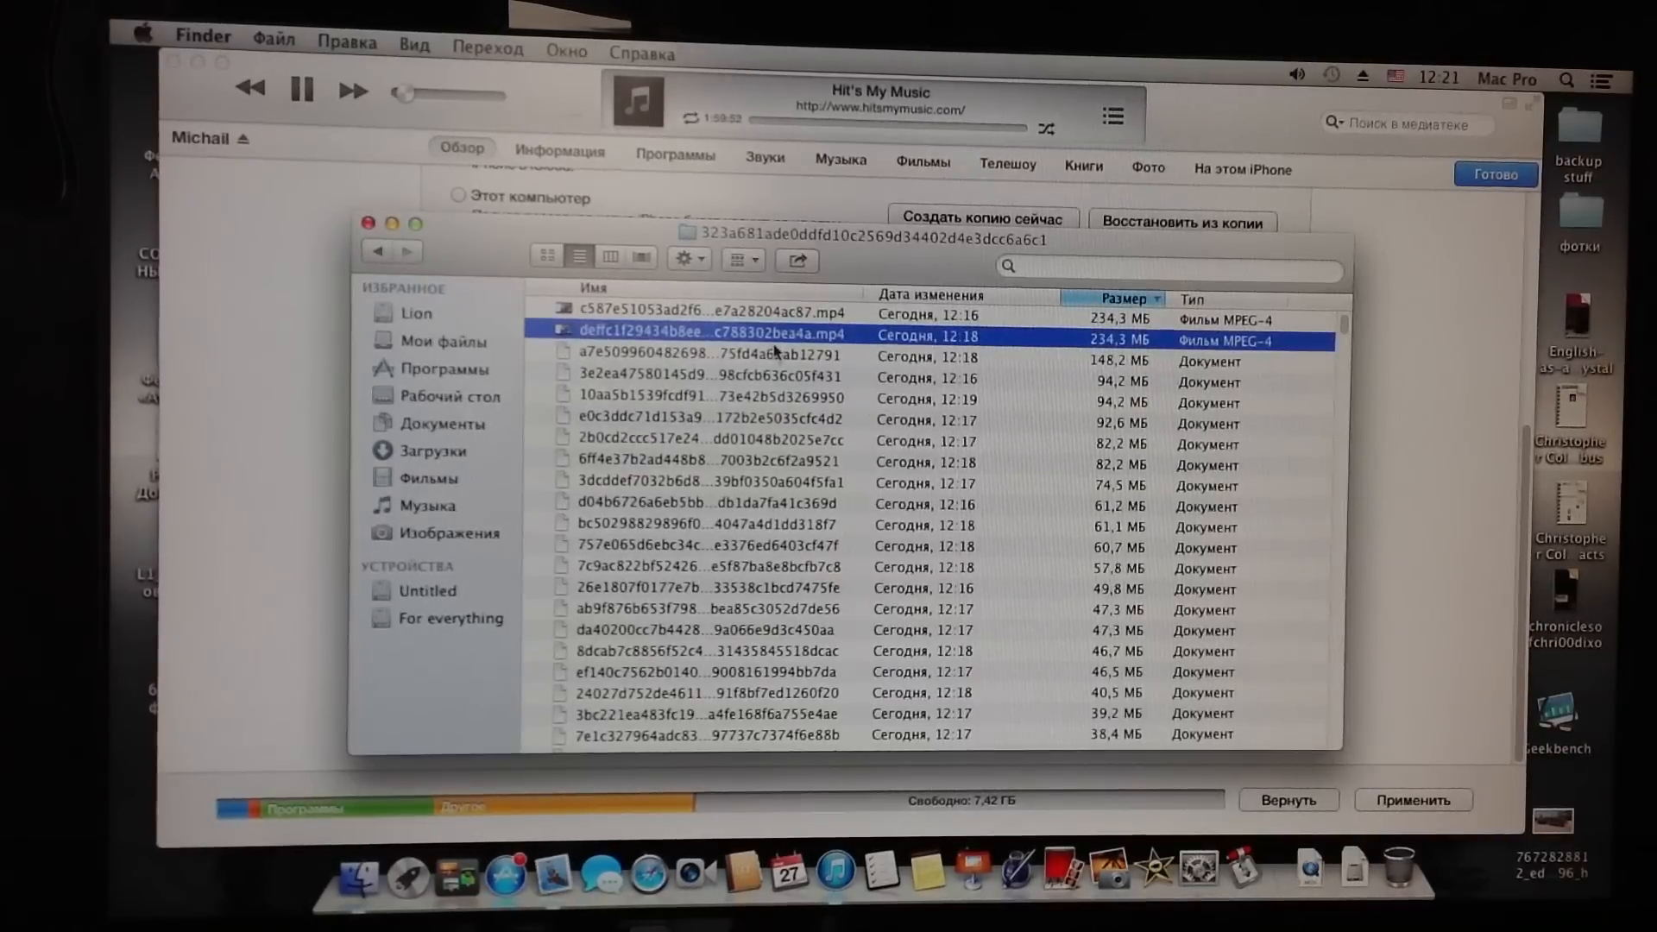
{"action": "left_click", "coordinate": [697, 314]}
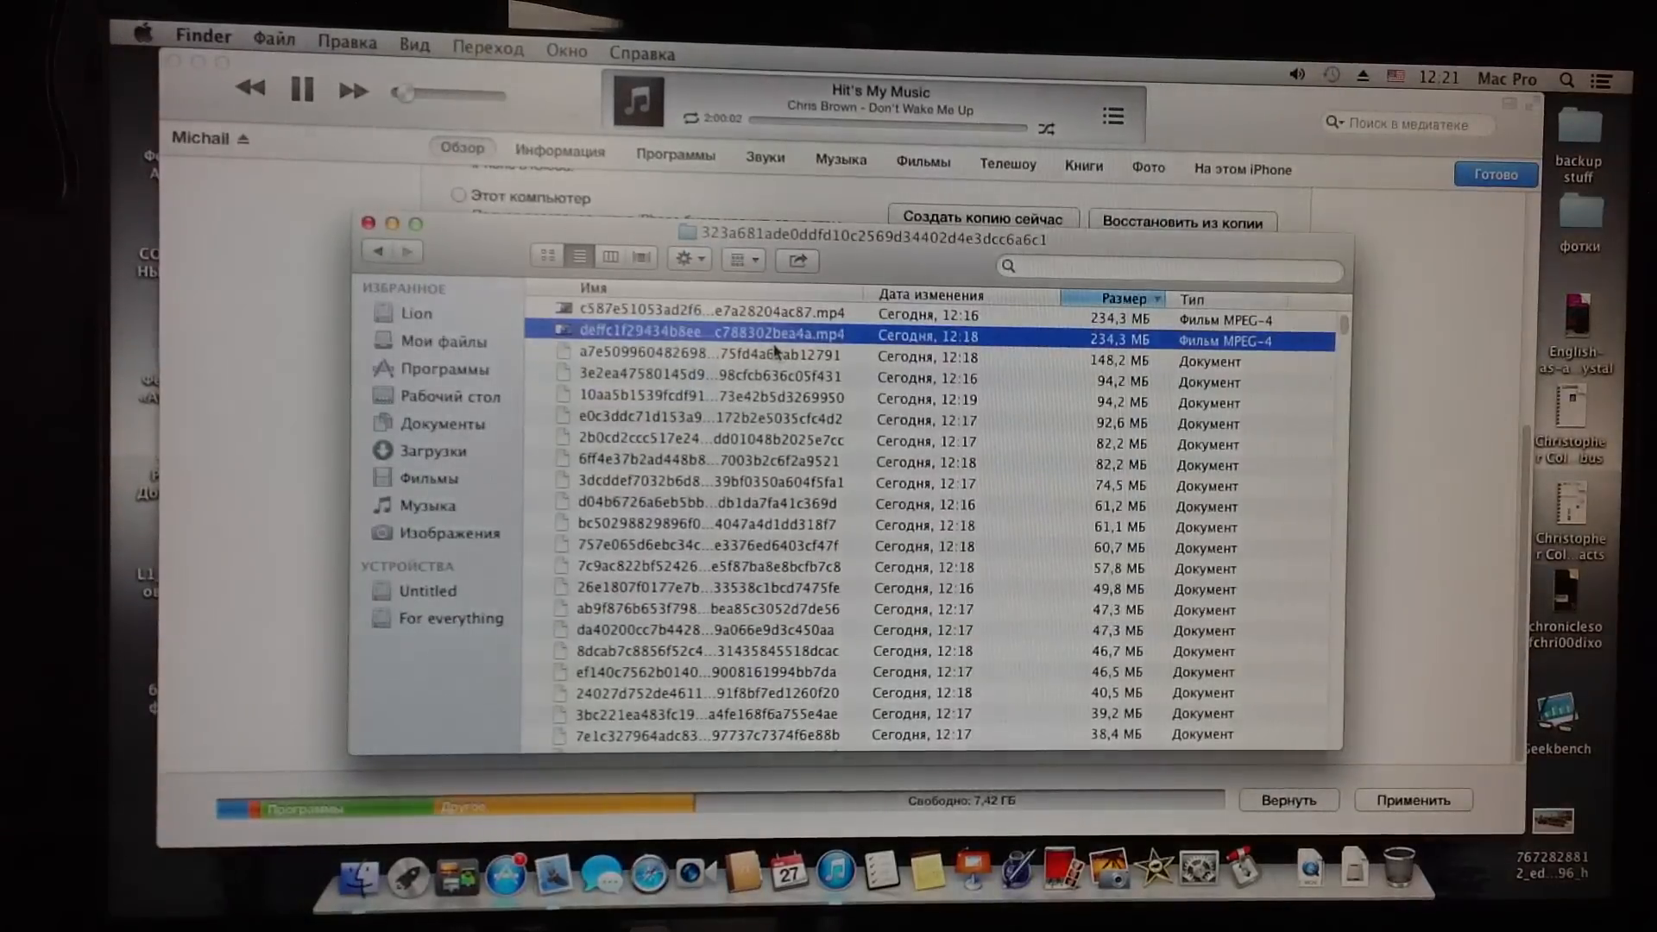
Rename the 148,2 MB backup file to end in .mp4, confirming Add in the alert
{"action": "left_click", "coordinate": [740, 359]}
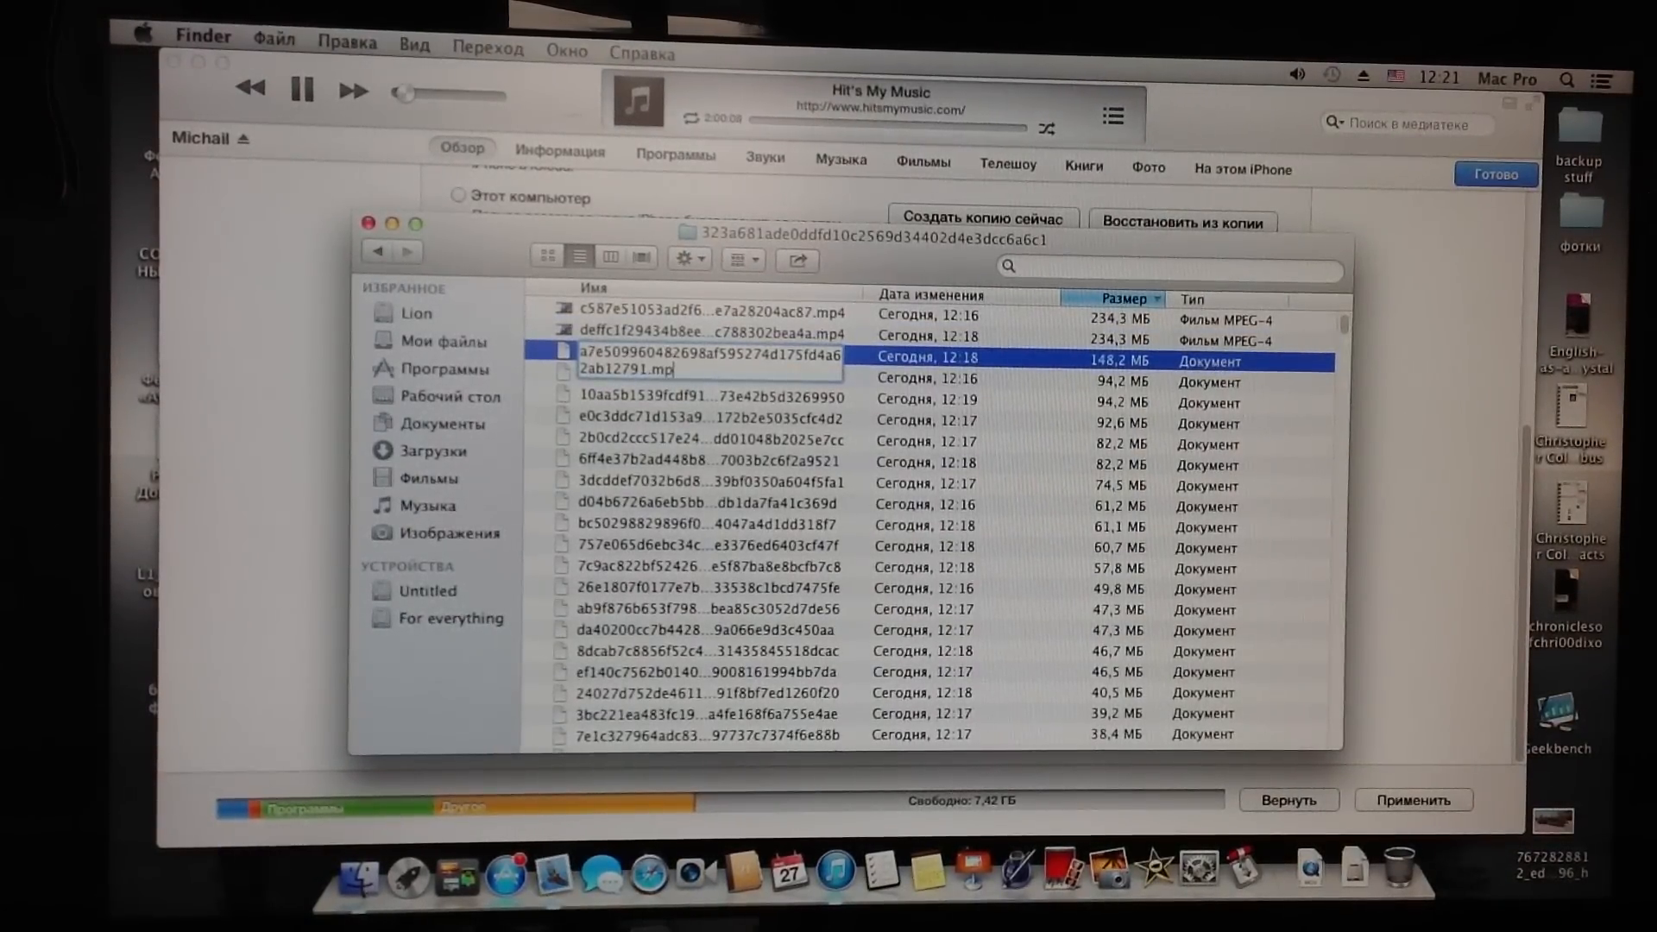
{"action": "key", "text": "Return"}
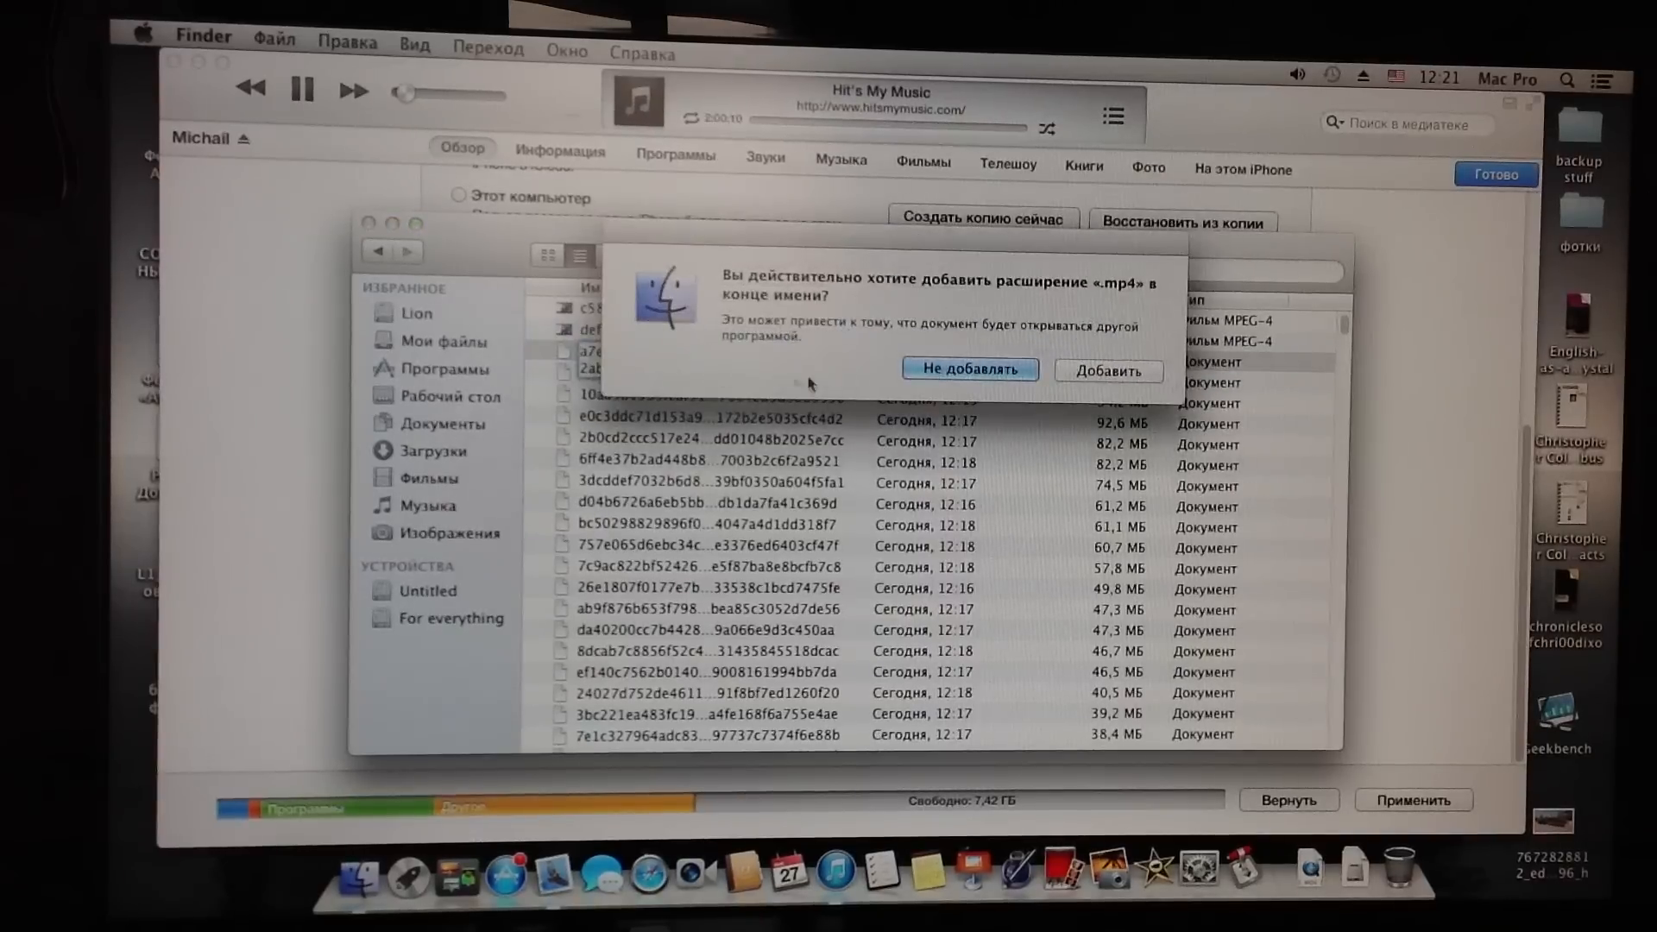
{"action": "left_click", "coordinate": [1107, 371]}
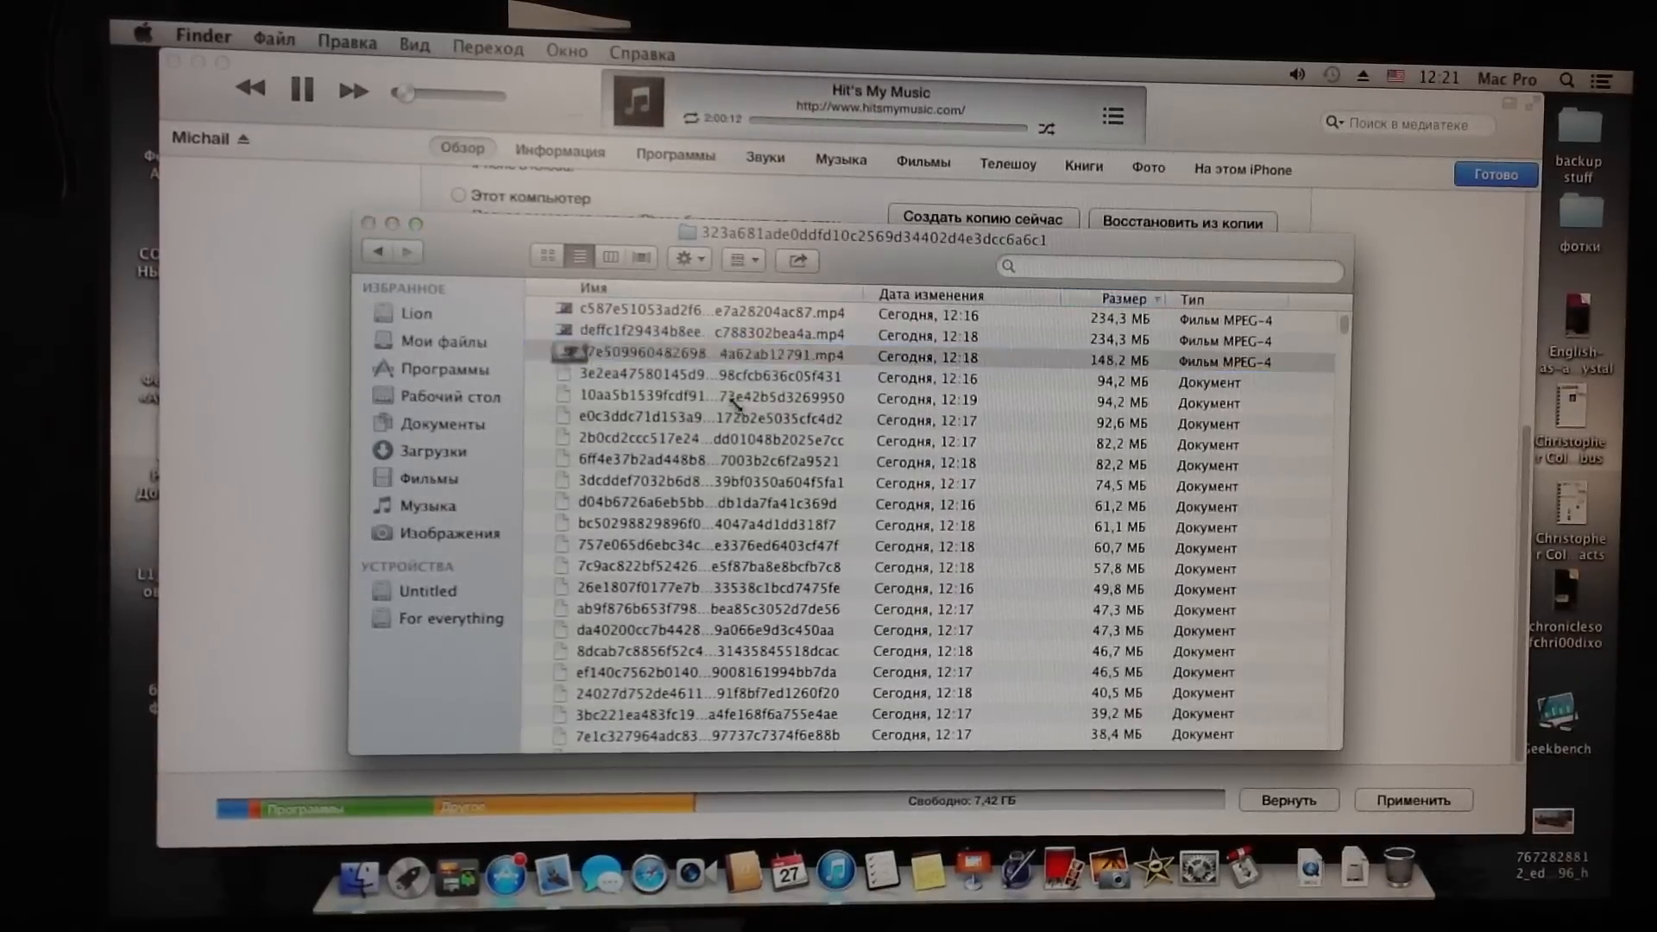
{"action": "double_click", "coordinate": [697, 356]}
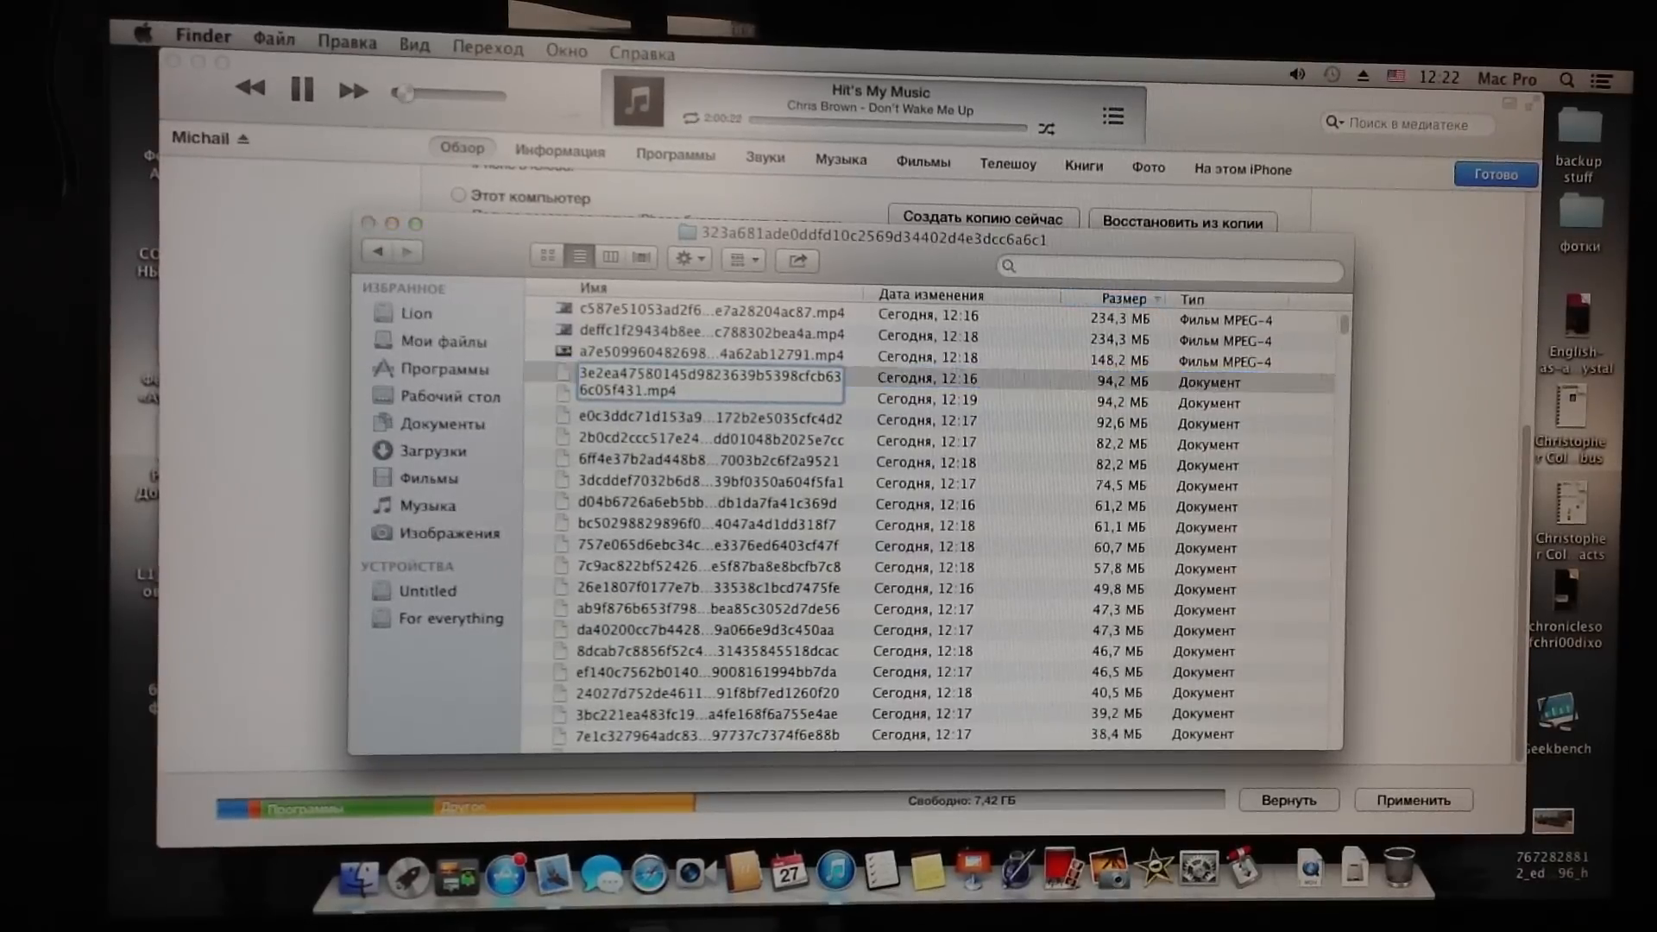
Rename both 94,2 MB backup files to end in .mp4, confirming Add for each
{"action": "left_click", "coordinate": [687, 379]}
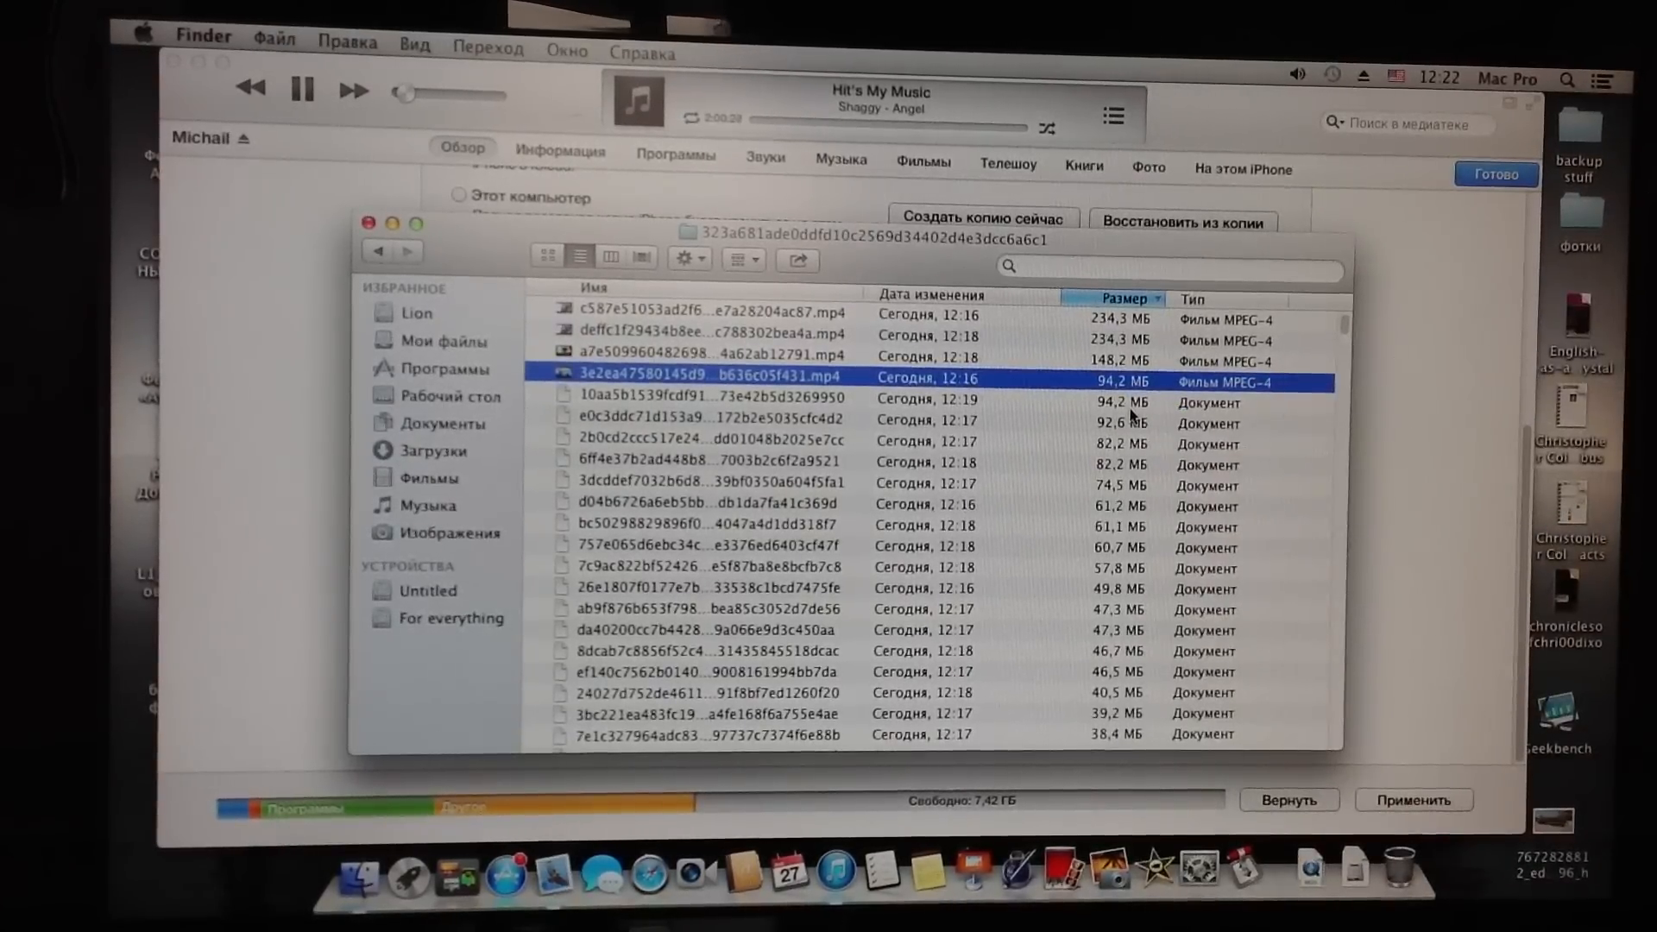
{"action": "mouse_move", "coordinate": [803, 402]}
{"action": "type", "text": ".mp4"}
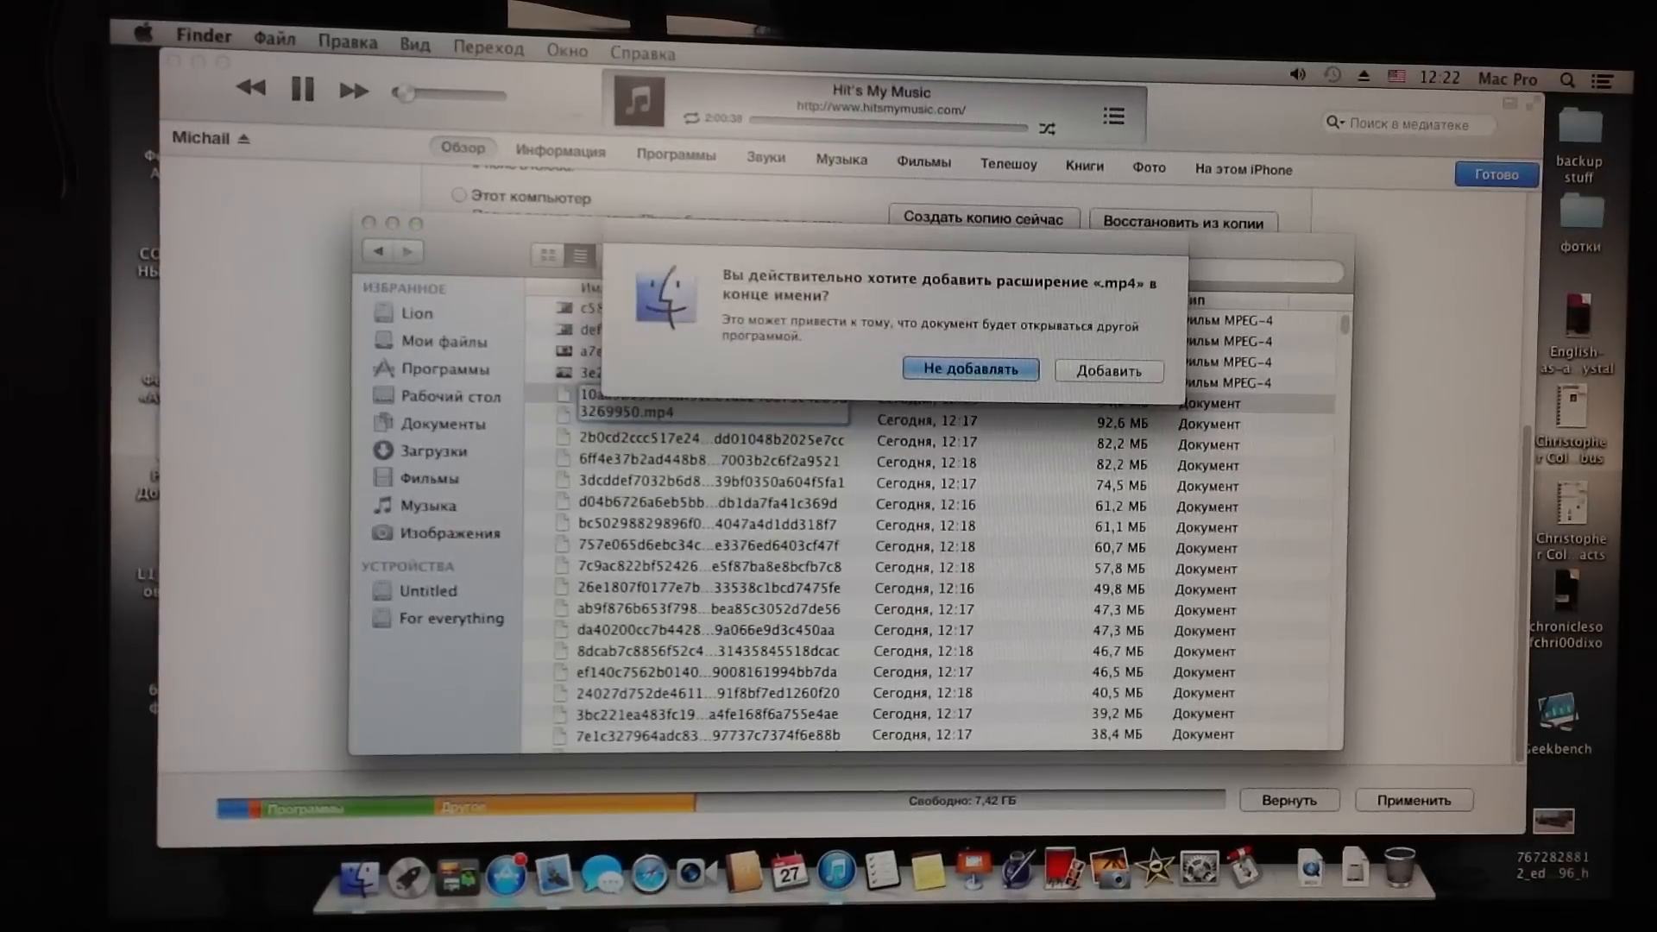
{"action": "left_click", "coordinate": [1108, 369]}
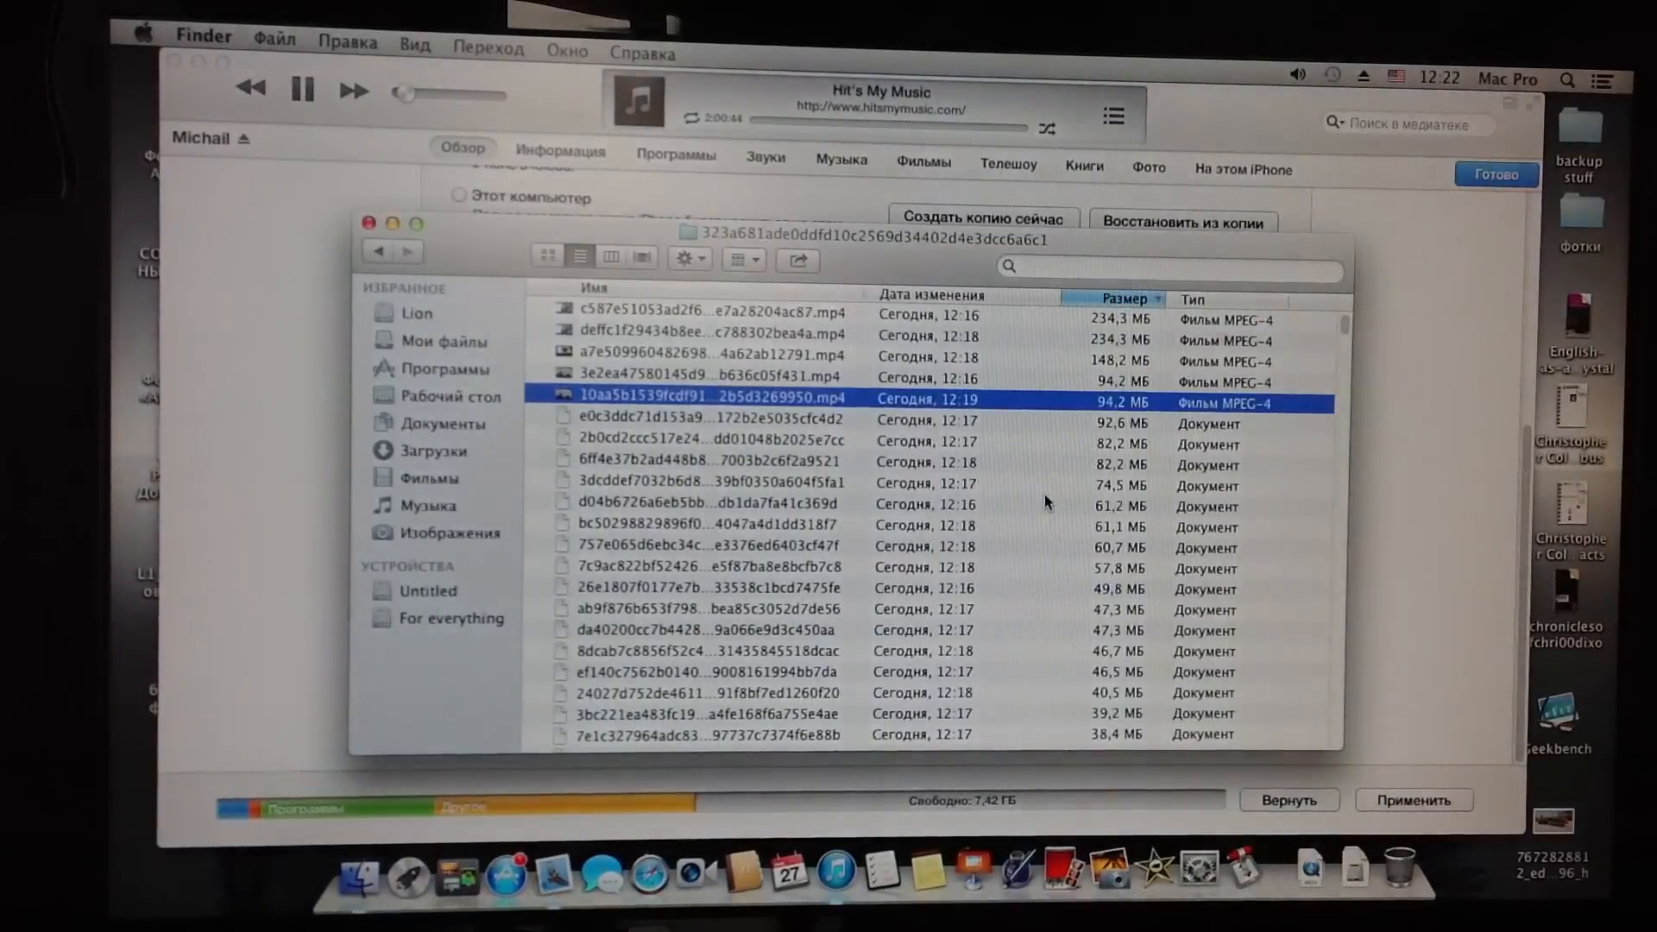
{"action": "left_click", "coordinate": [718, 425]}
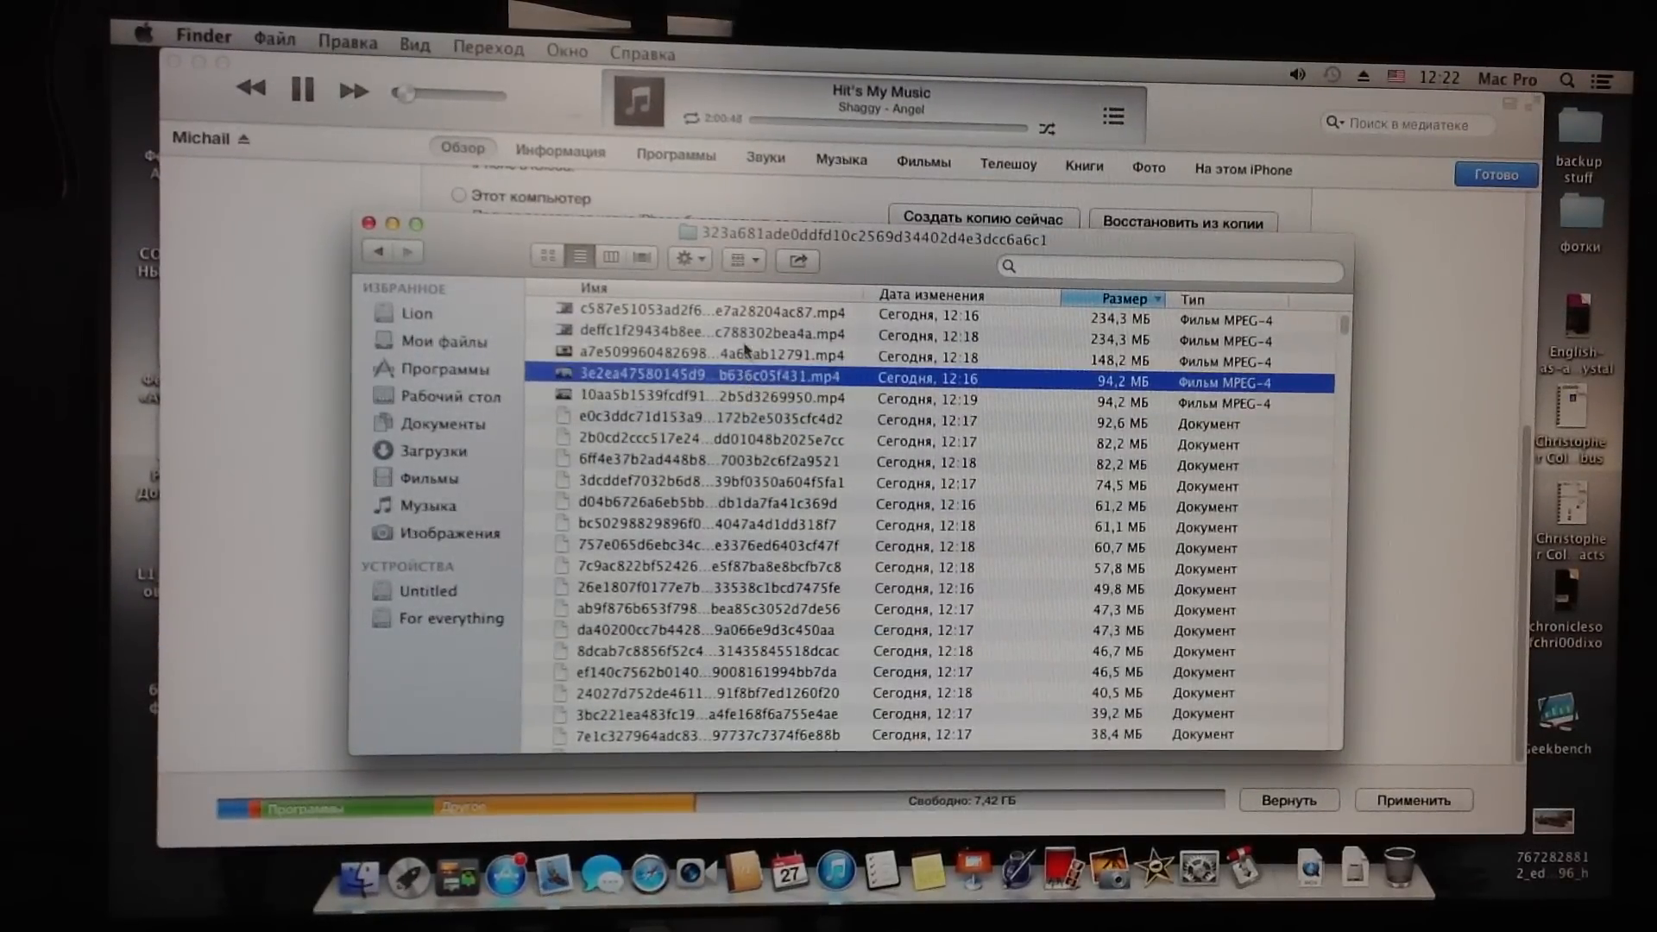
{"action": "left_click", "coordinate": [740, 314]}
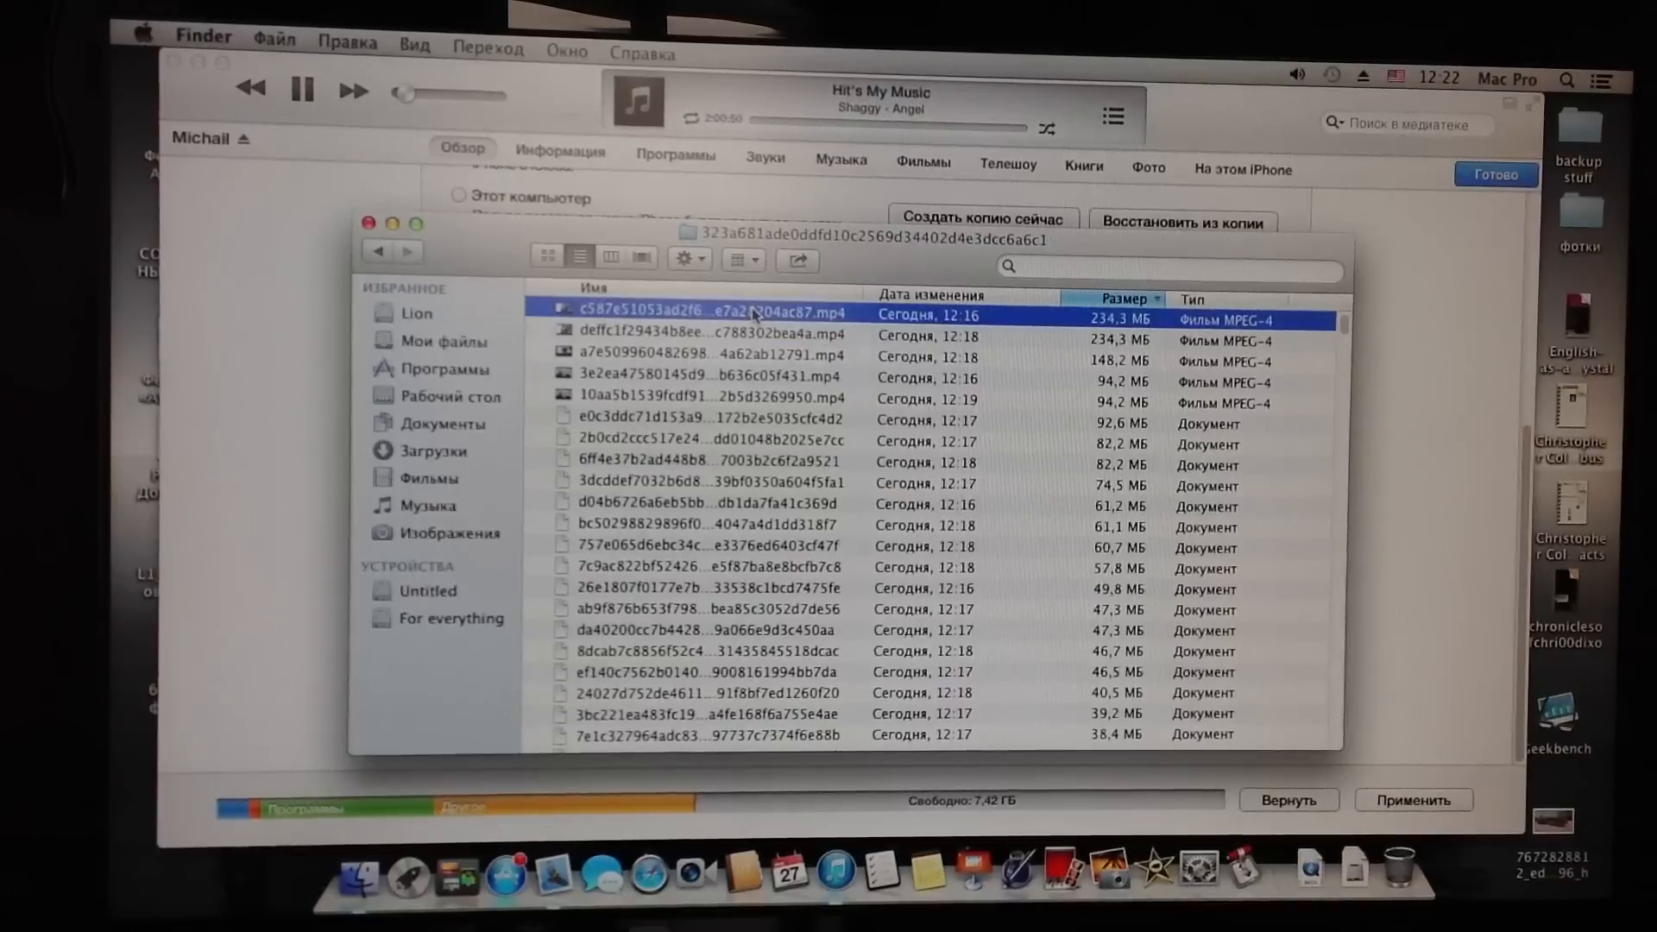